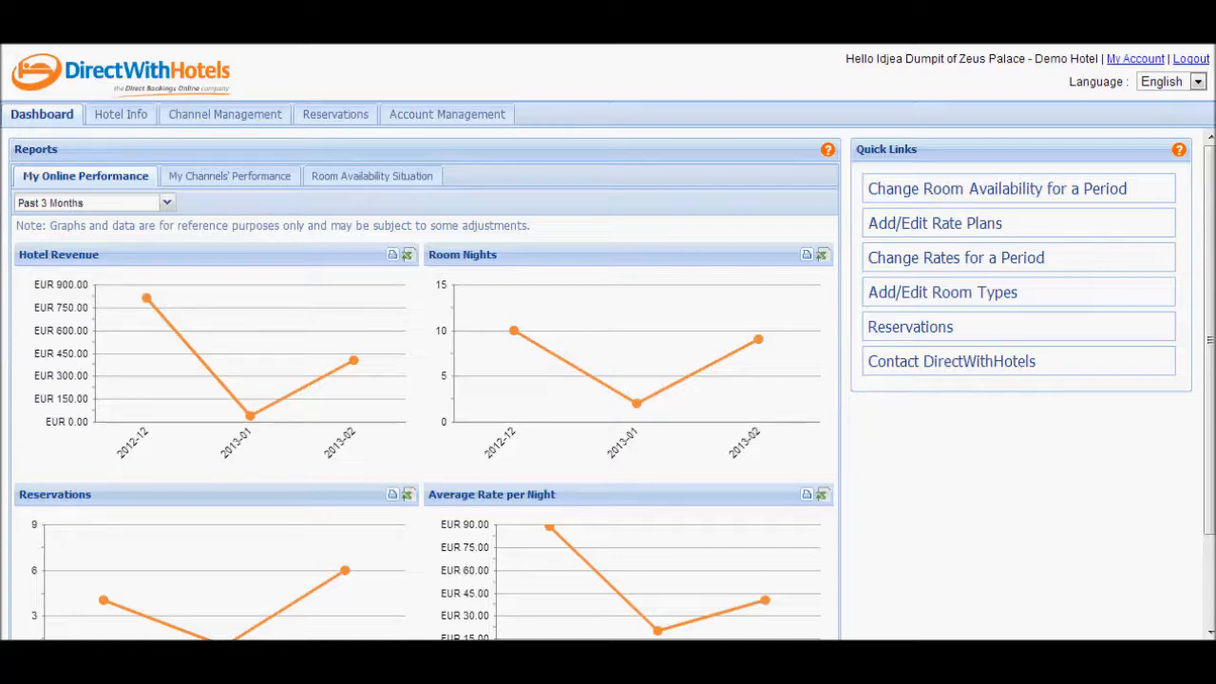
{"action": "mouse_move", "coordinate": [334, 114]}
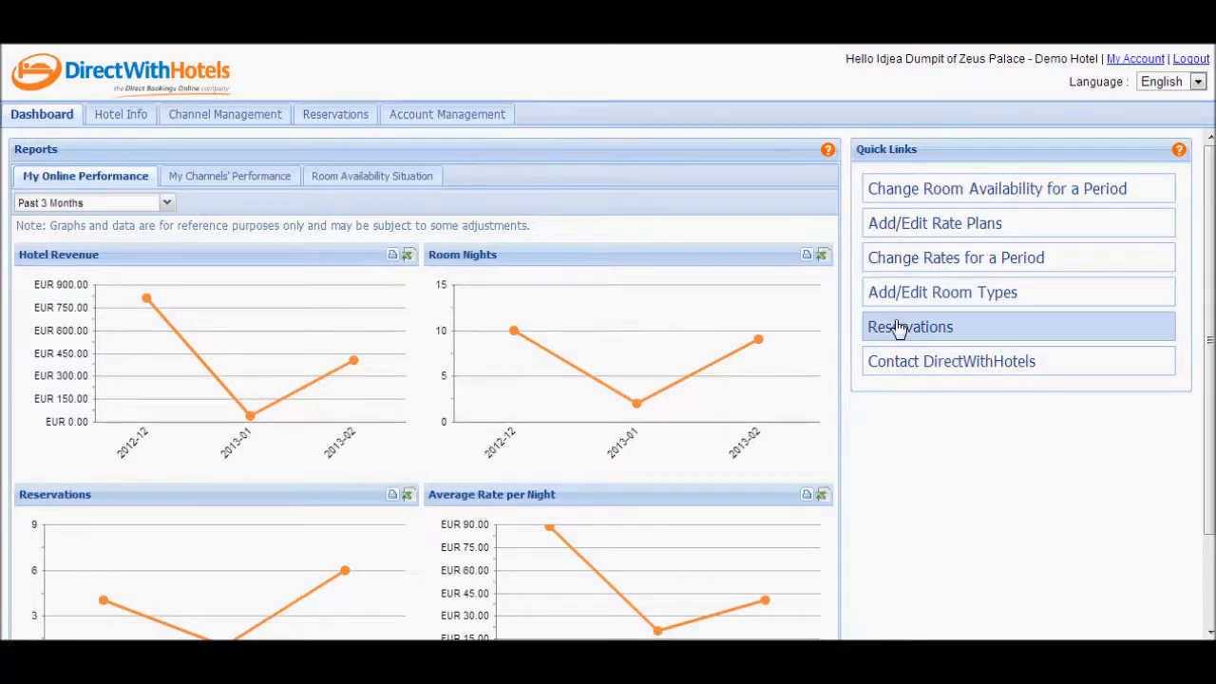
Open the Reservations list from the Dashboard quick link
{"action": "left_click", "coordinate": [910, 327]}
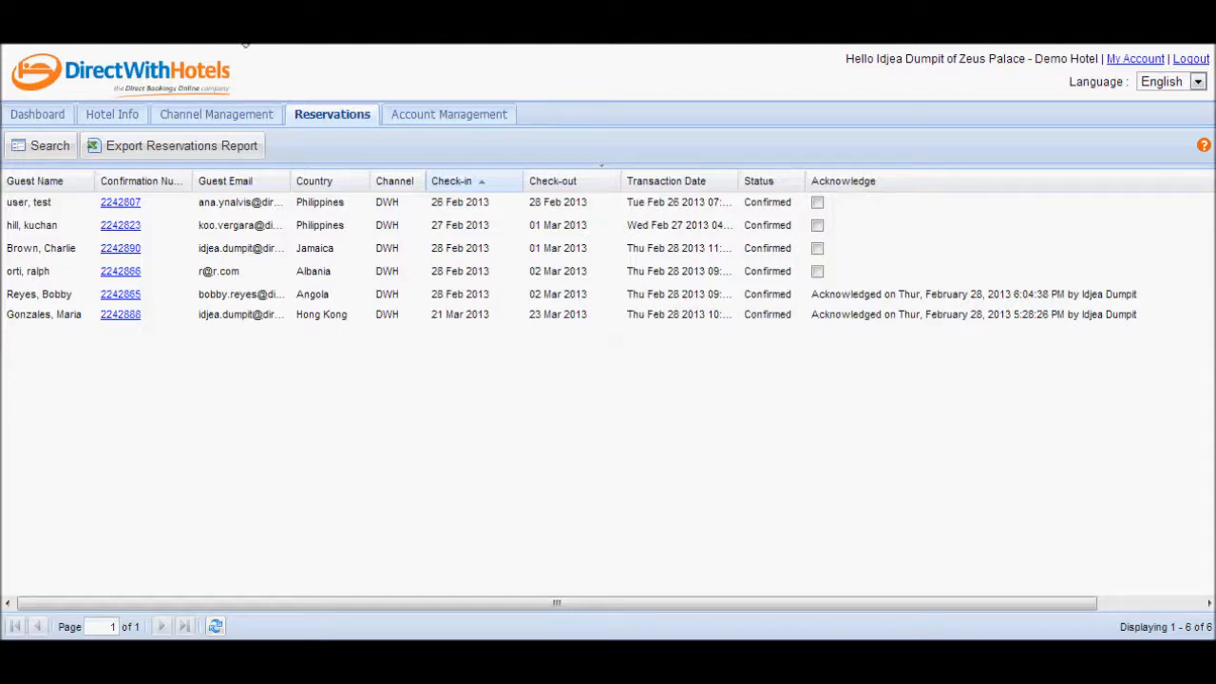
Open the search panel and try the no-show, check-in-today and future check-in quick filters
{"action": "left_click", "coordinate": [41, 145]}
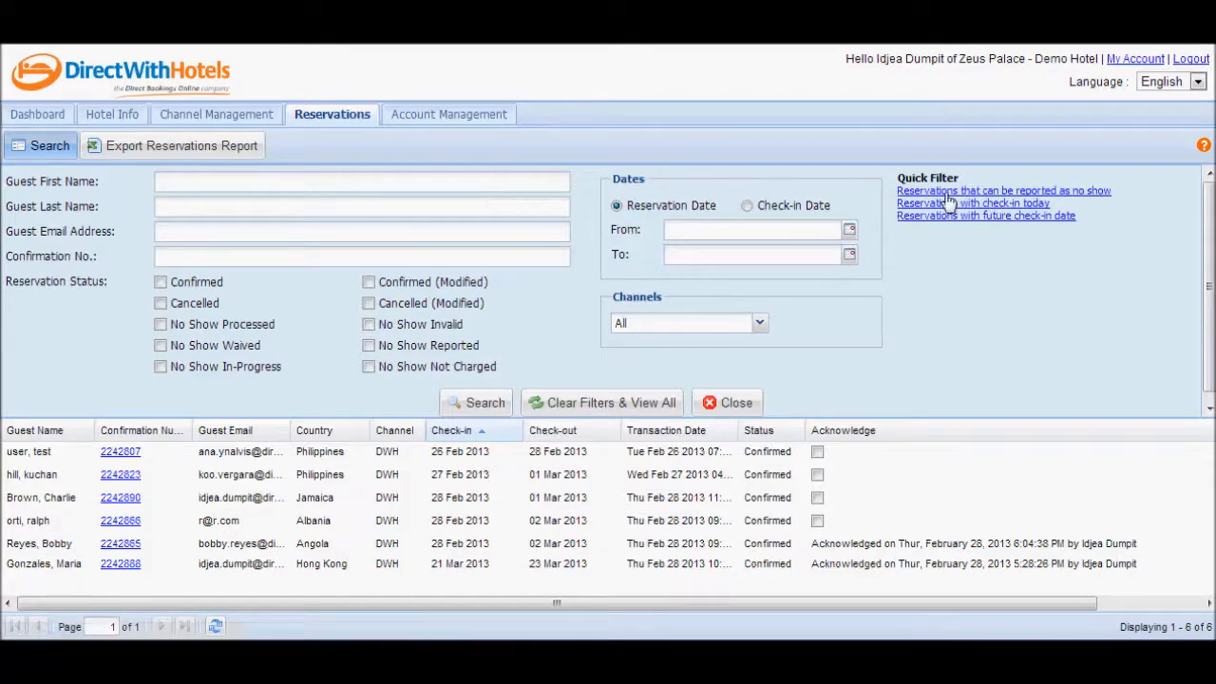
{"action": "mouse_move", "coordinate": [940, 199]}
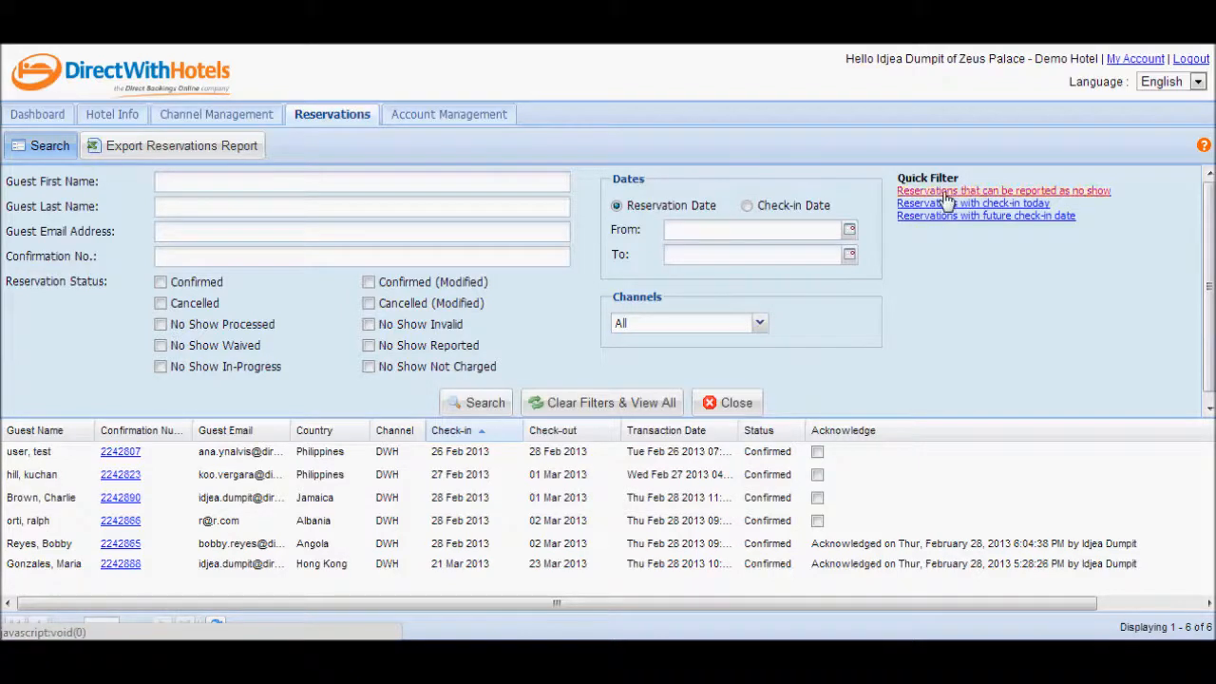
{"action": "left_click", "coordinate": [972, 202]}
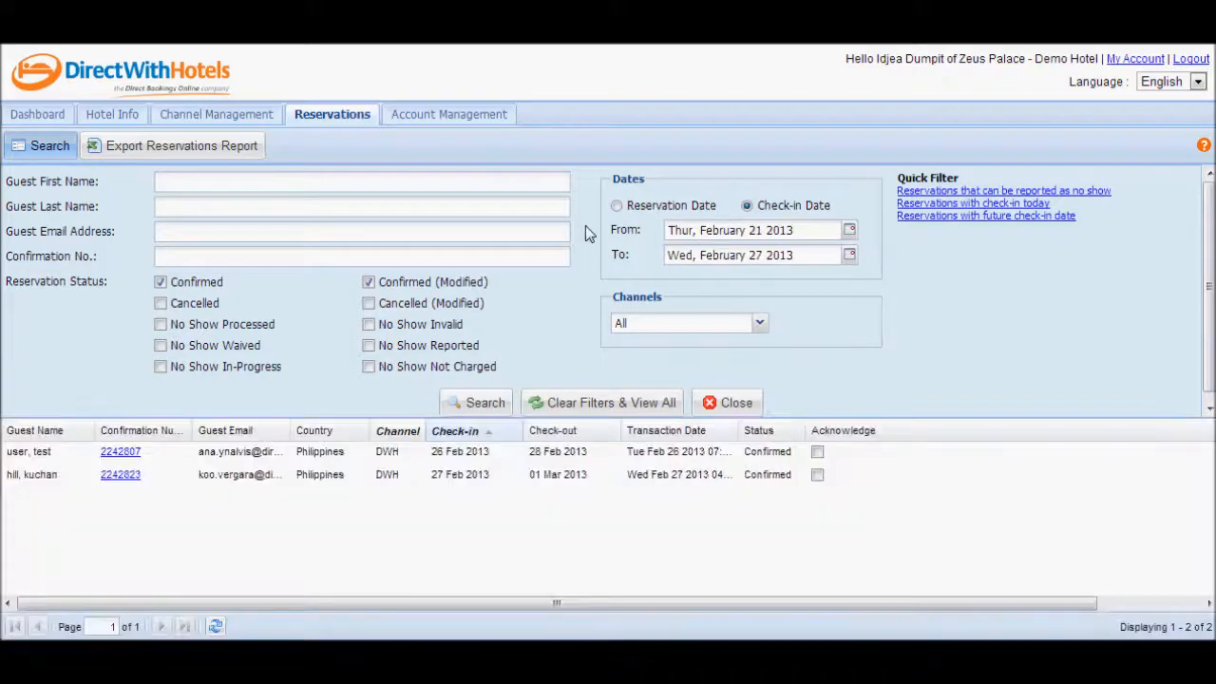
{"action": "mouse_move", "coordinate": [326, 352]}
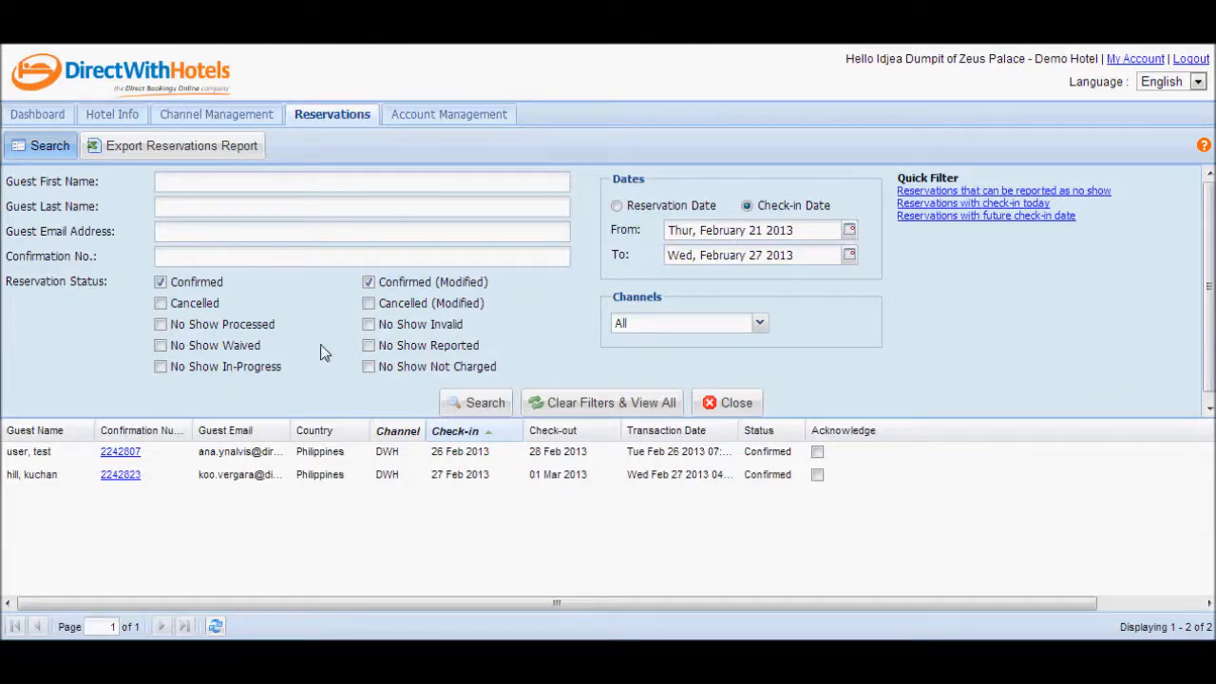
{"action": "mouse_move", "coordinate": [973, 221]}
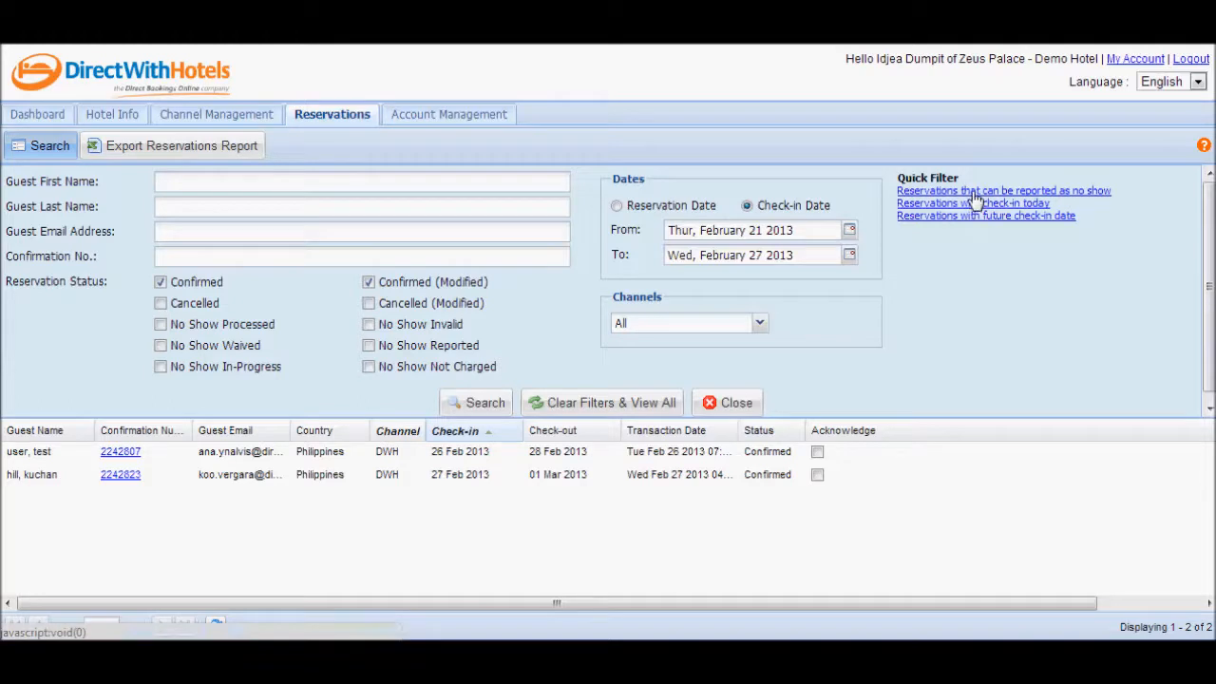
{"action": "mouse_move", "coordinate": [974, 202]}
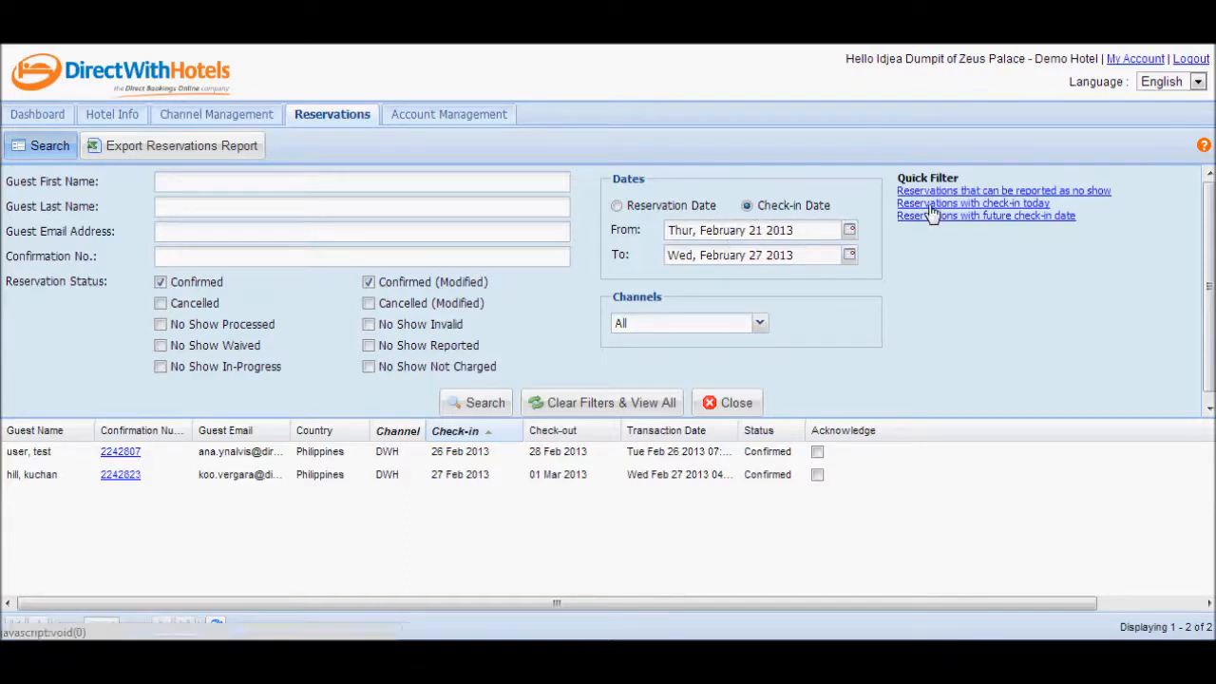
{"action": "left_click", "coordinate": [971, 203]}
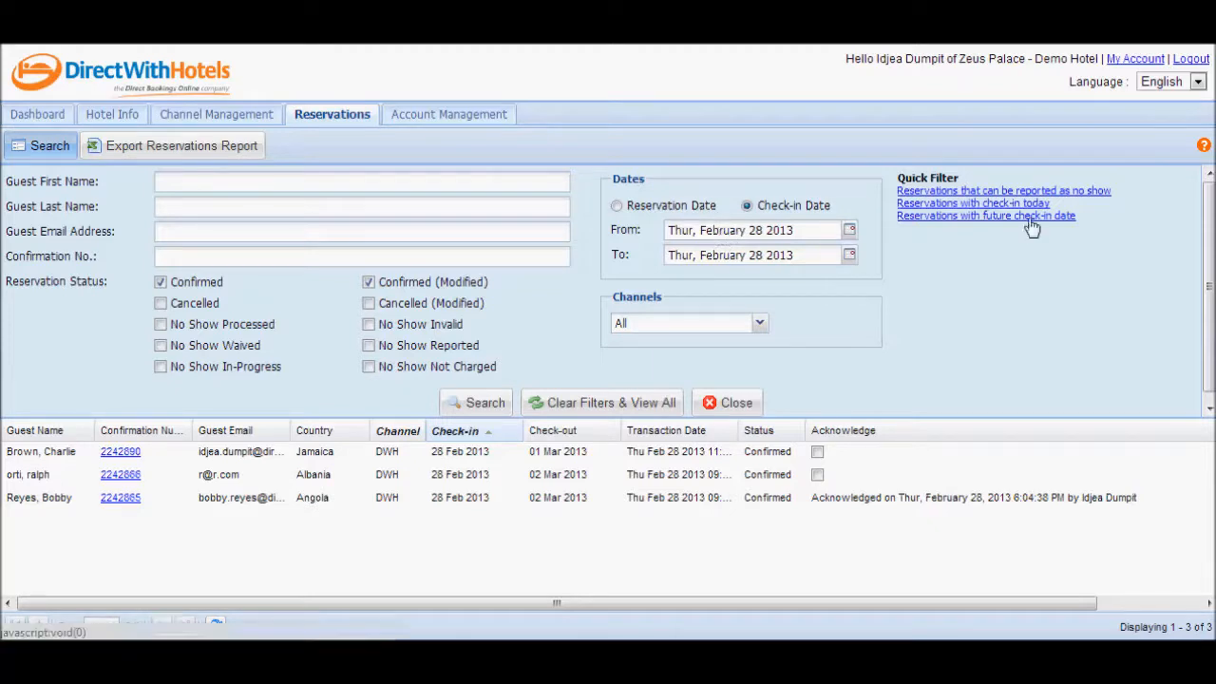
{"action": "left_click", "coordinate": [984, 216]}
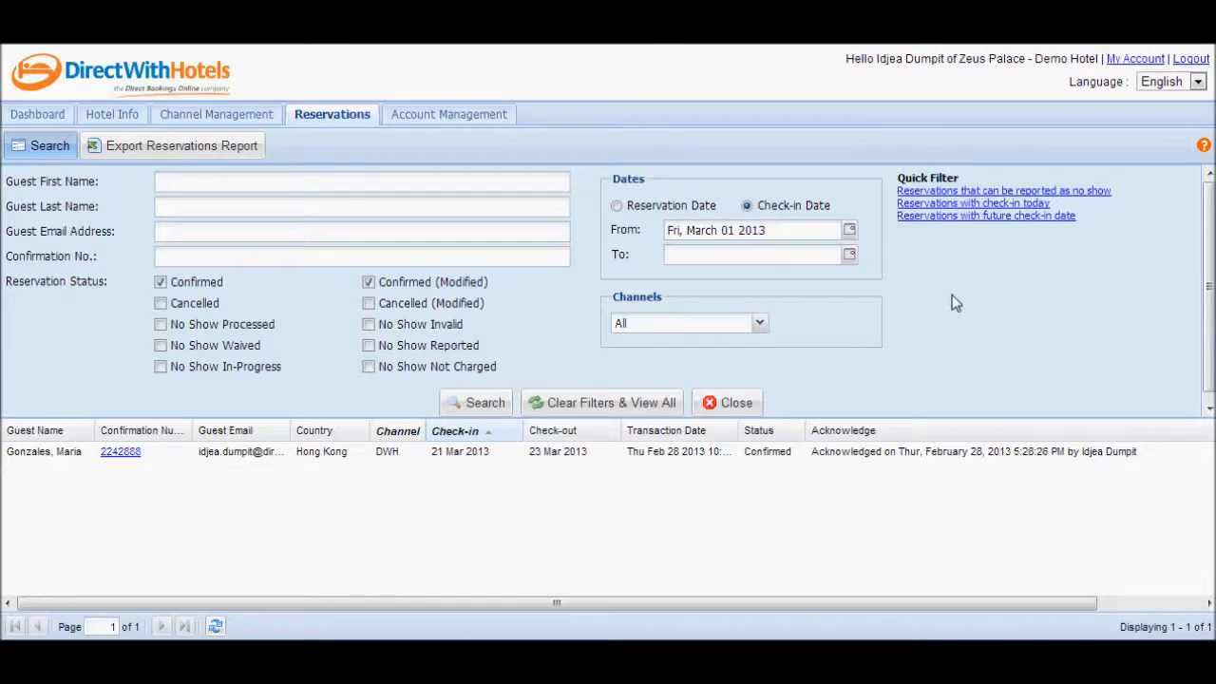
{"action": "mouse_move", "coordinate": [956, 299]}
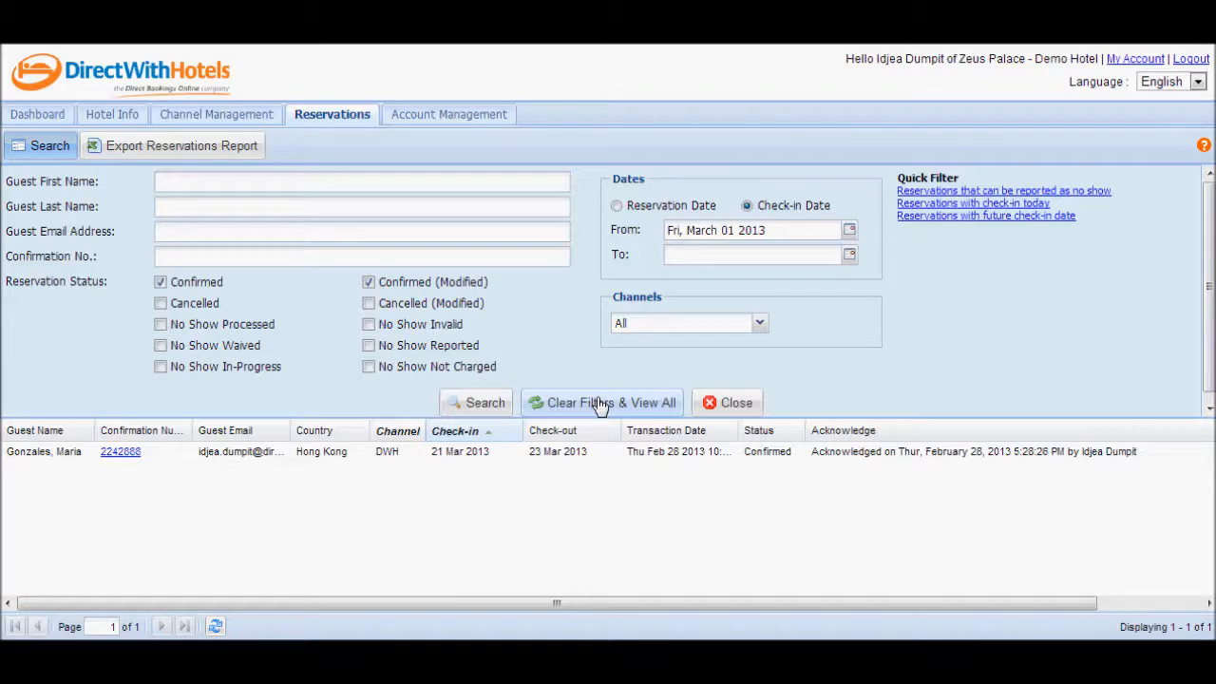
Clear the filters to list all six reservations again
{"action": "left_click", "coordinate": [602, 401]}
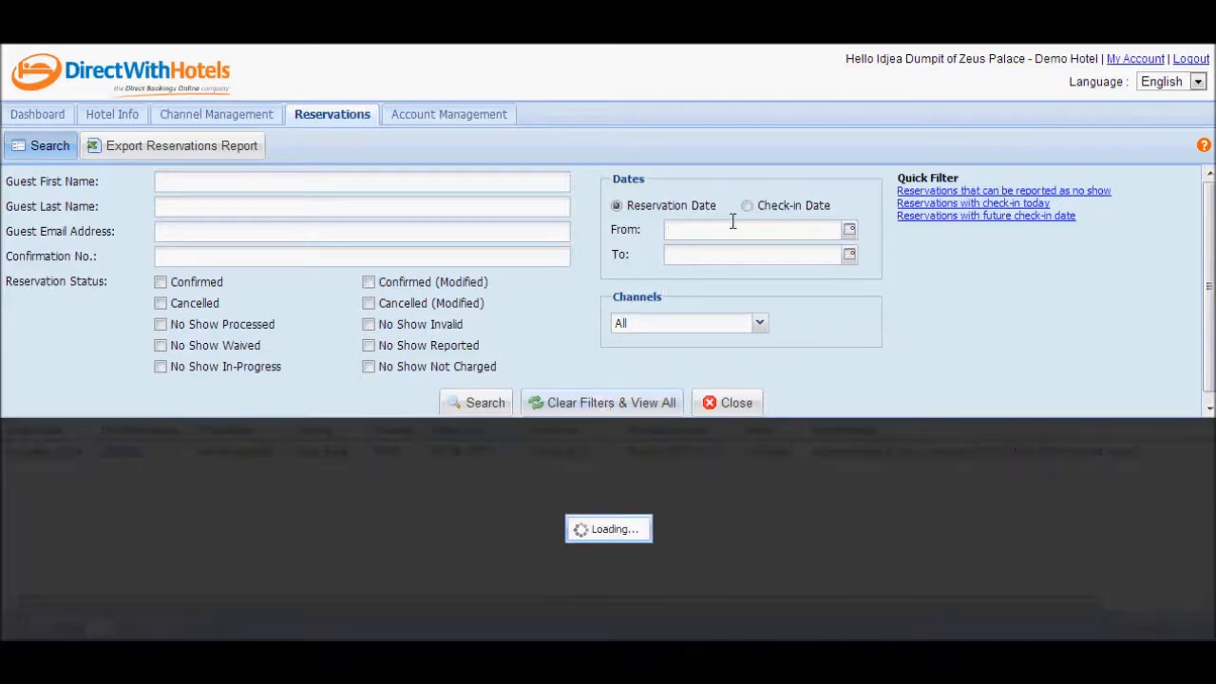
{"action": "left_click", "coordinate": [474, 402]}
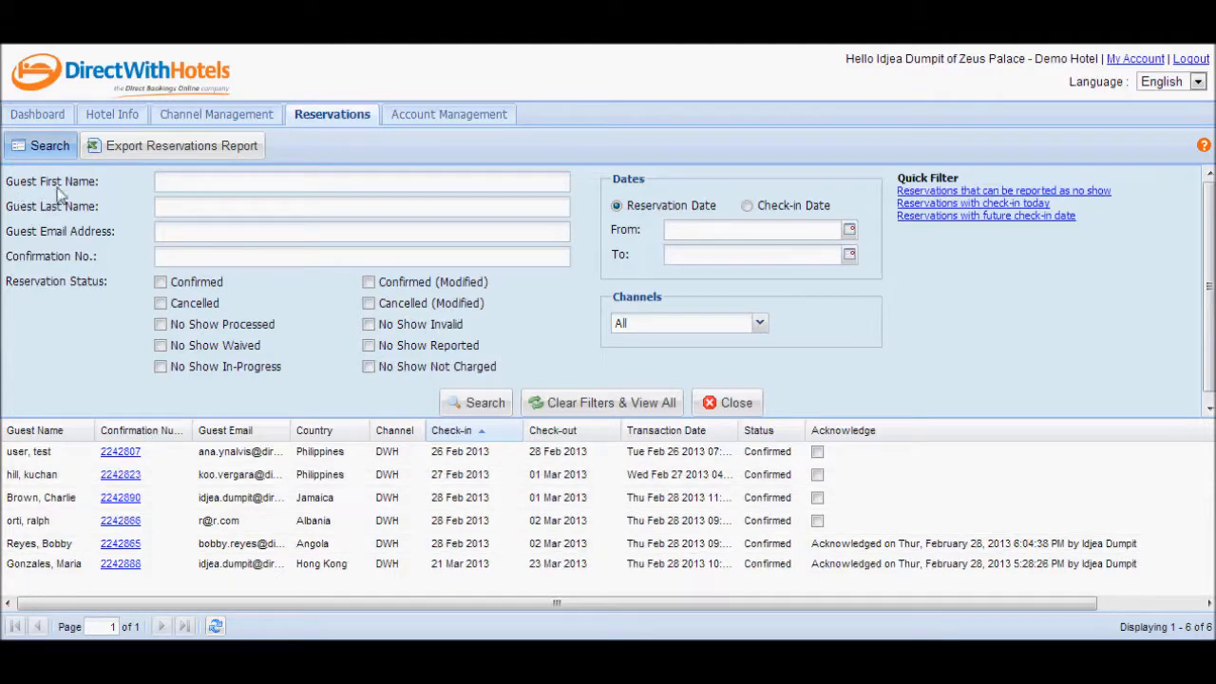
{"action": "mouse_move", "coordinate": [49, 263]}
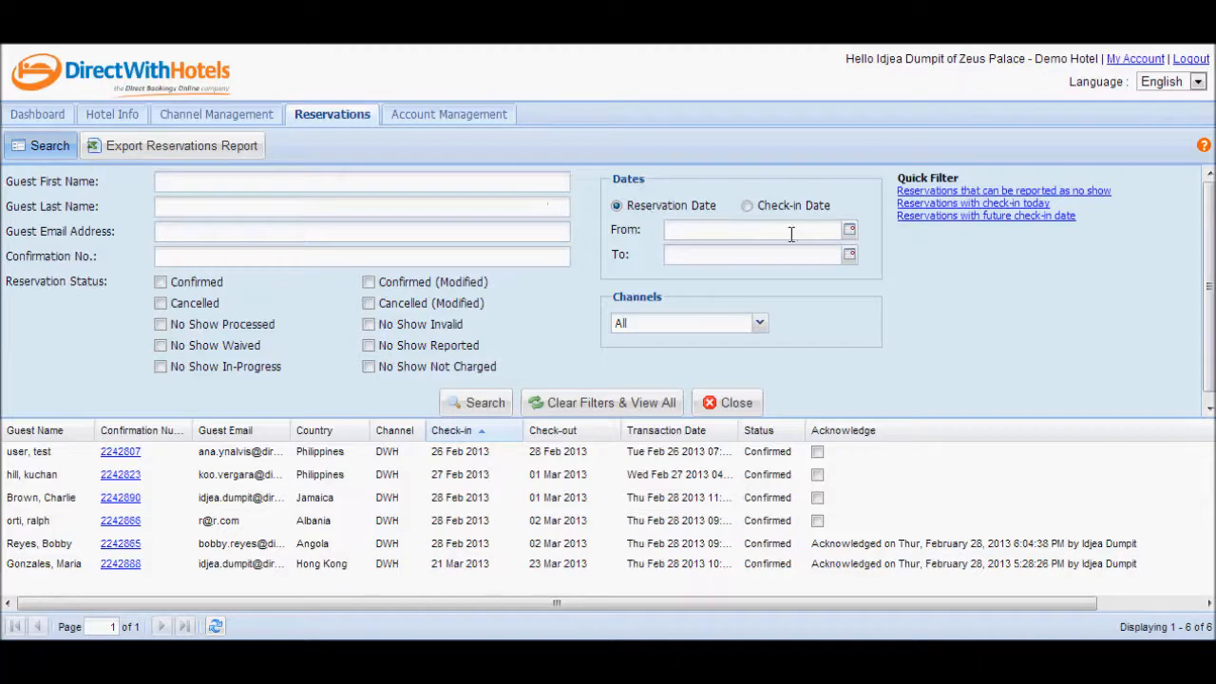
{"action": "mouse_move", "coordinate": [727, 402]}
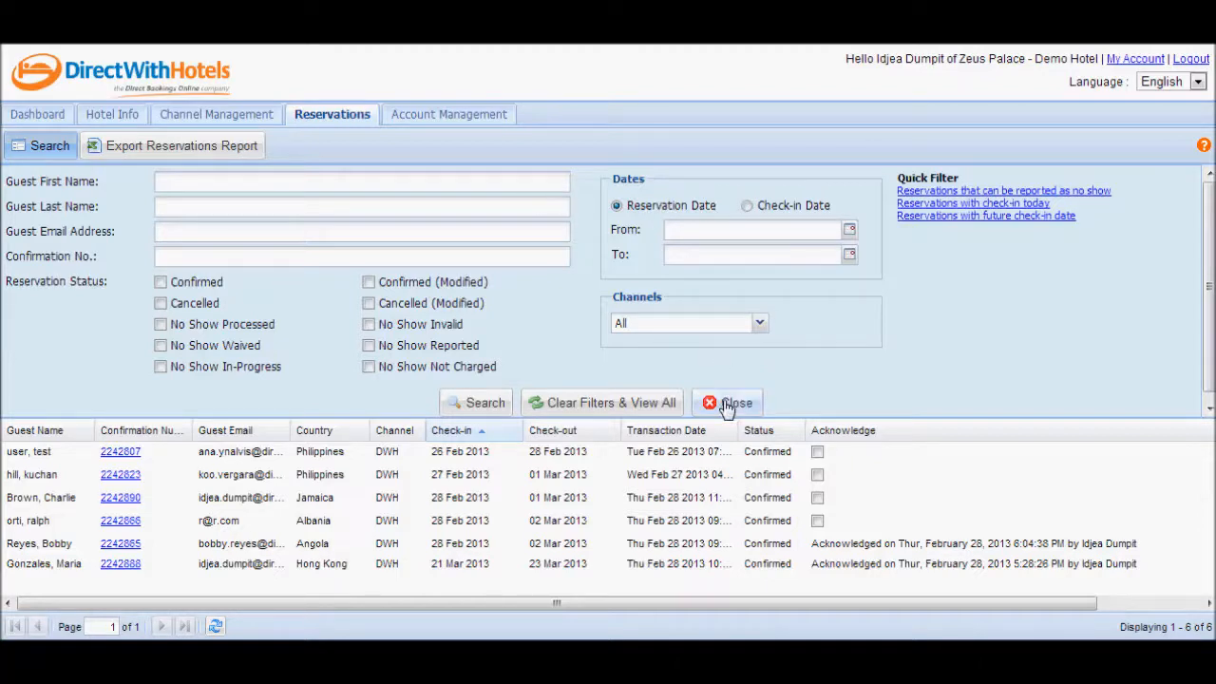
Close the search panel to leave the six-reservation grid
{"action": "left_click", "coordinate": [726, 402]}
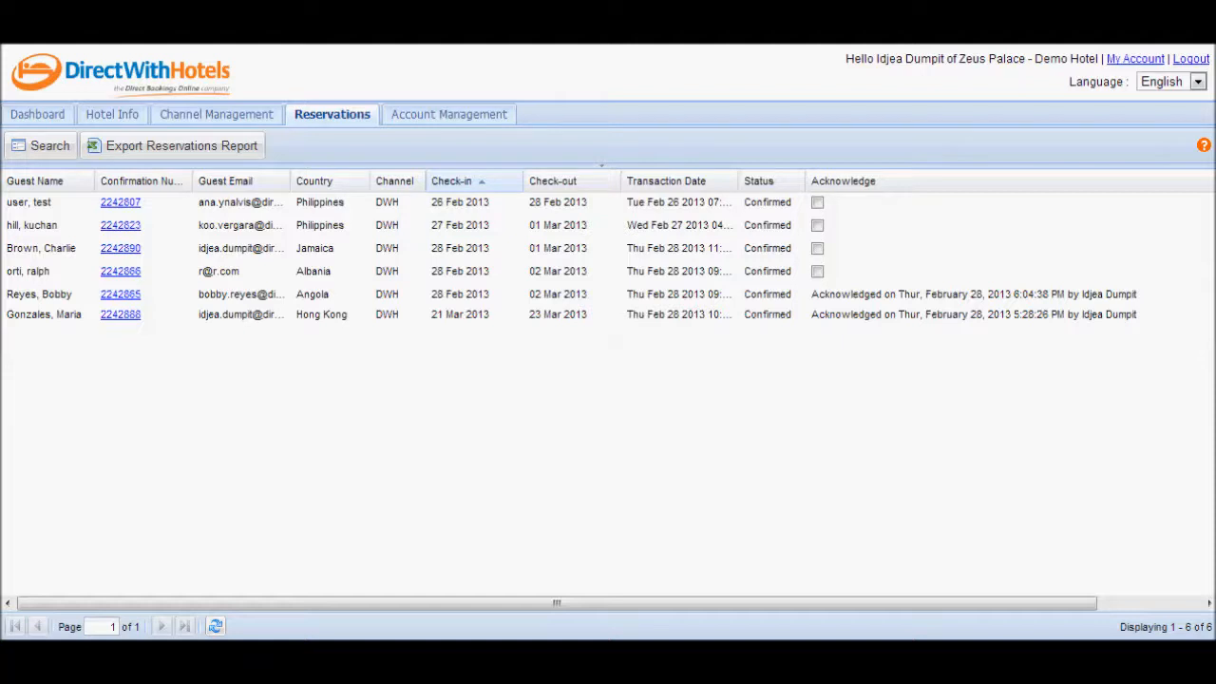
{"action": "mouse_move", "coordinate": [28, 237]}
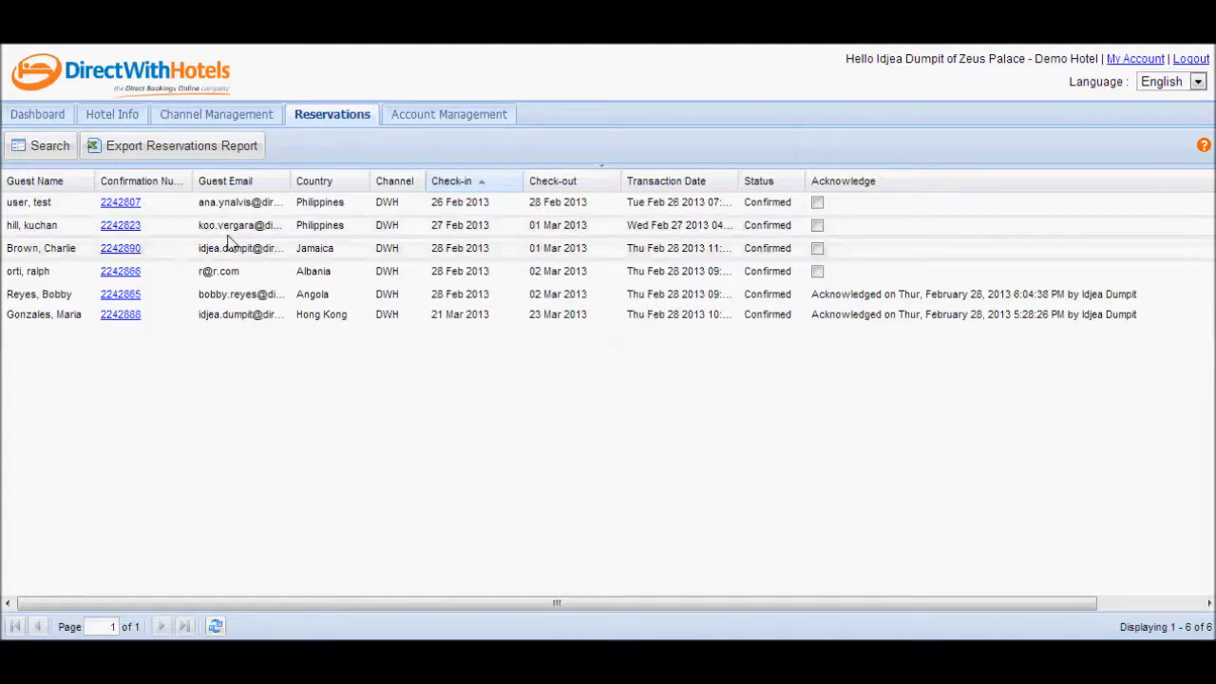
{"action": "mouse_move", "coordinate": [319, 241]}
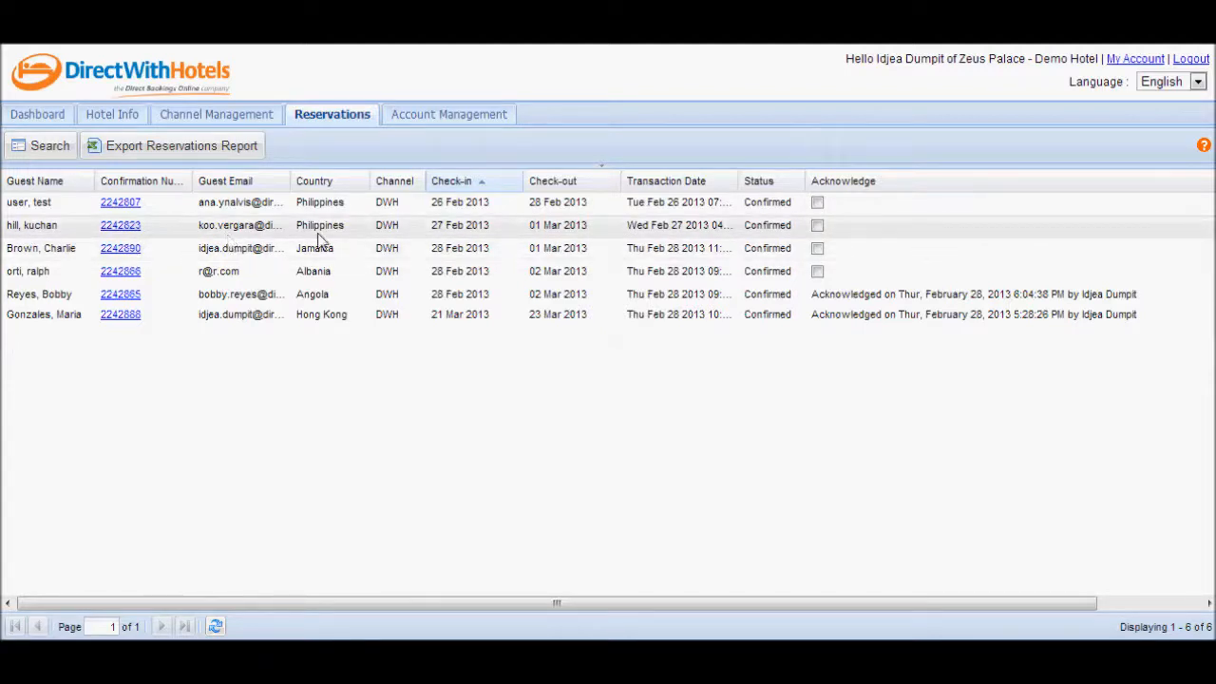
{"action": "mouse_move", "coordinate": [399, 242]}
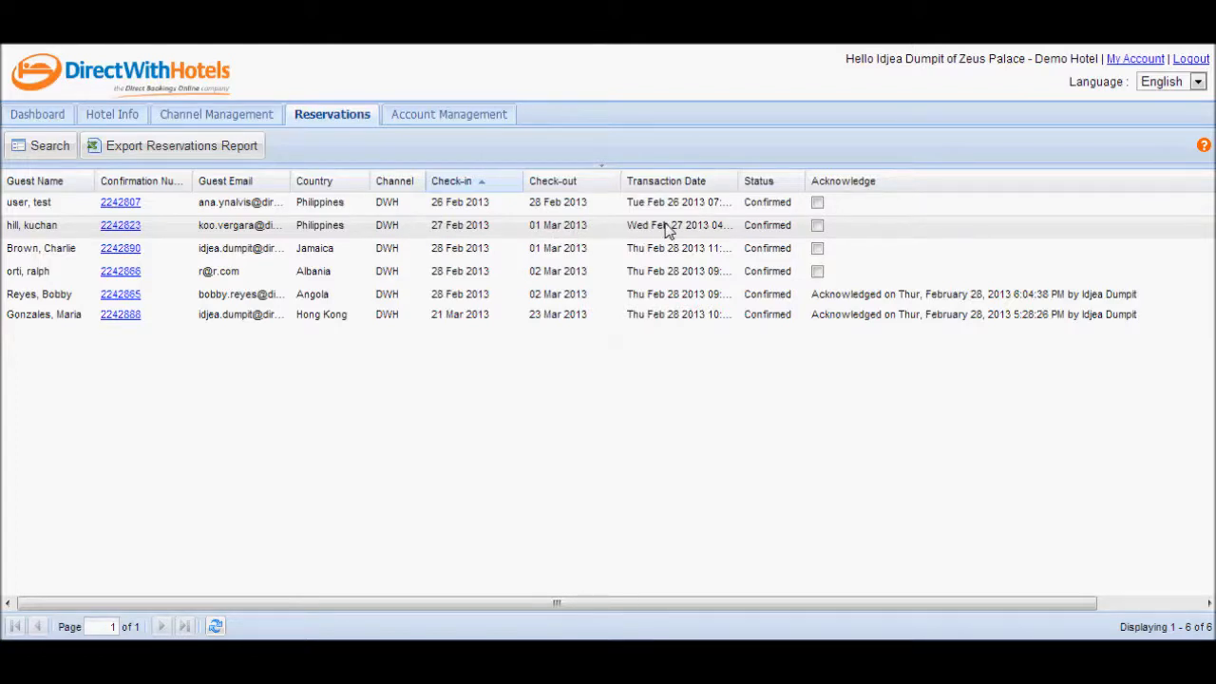
{"action": "mouse_move", "coordinate": [751, 231]}
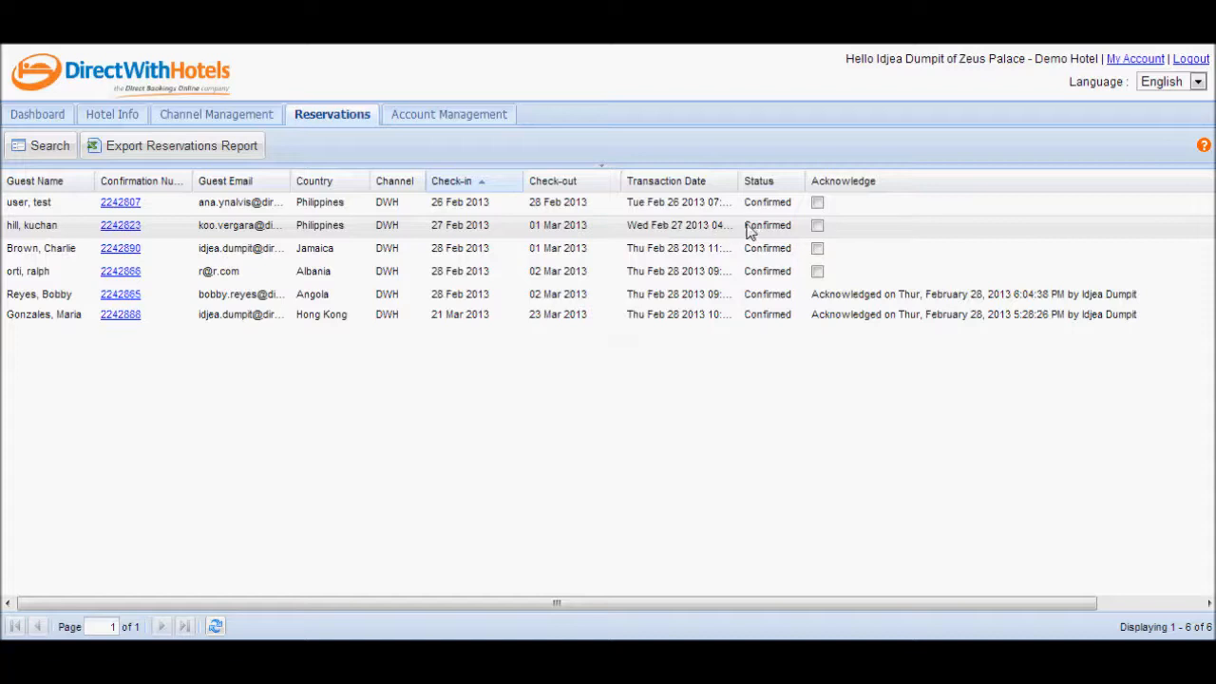
{"action": "mouse_move", "coordinate": [855, 232]}
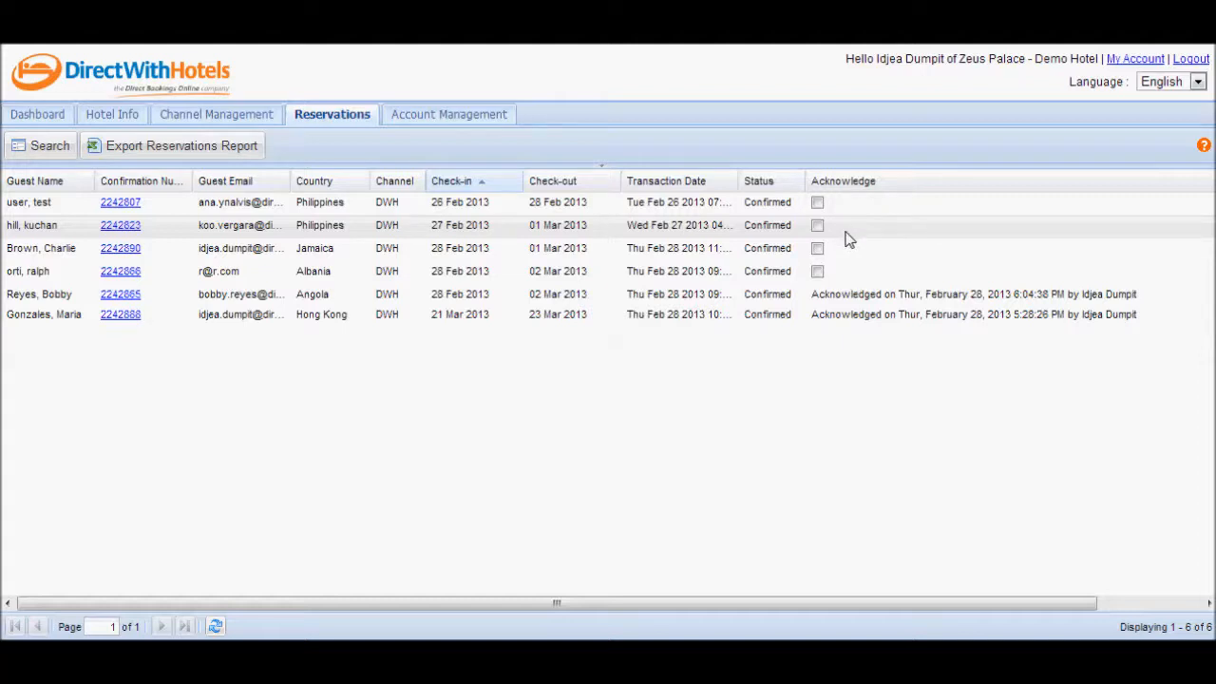
{"action": "mouse_move", "coordinate": [836, 225]}
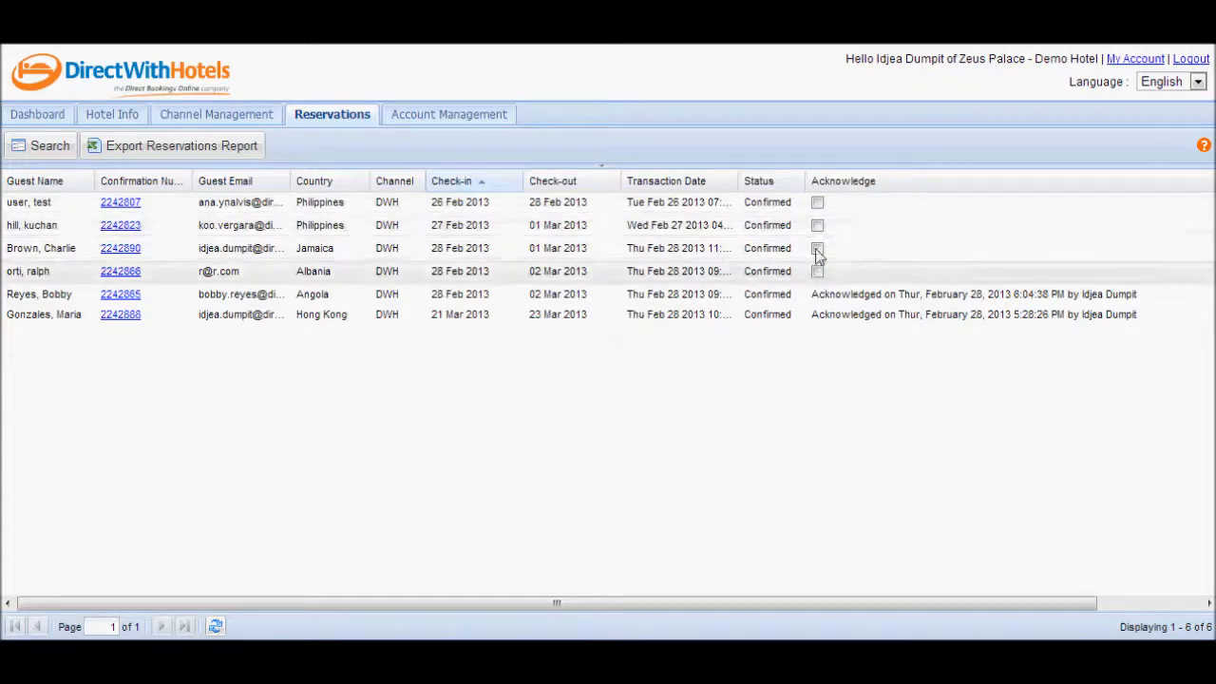
{"action": "left_click", "coordinate": [817, 248]}
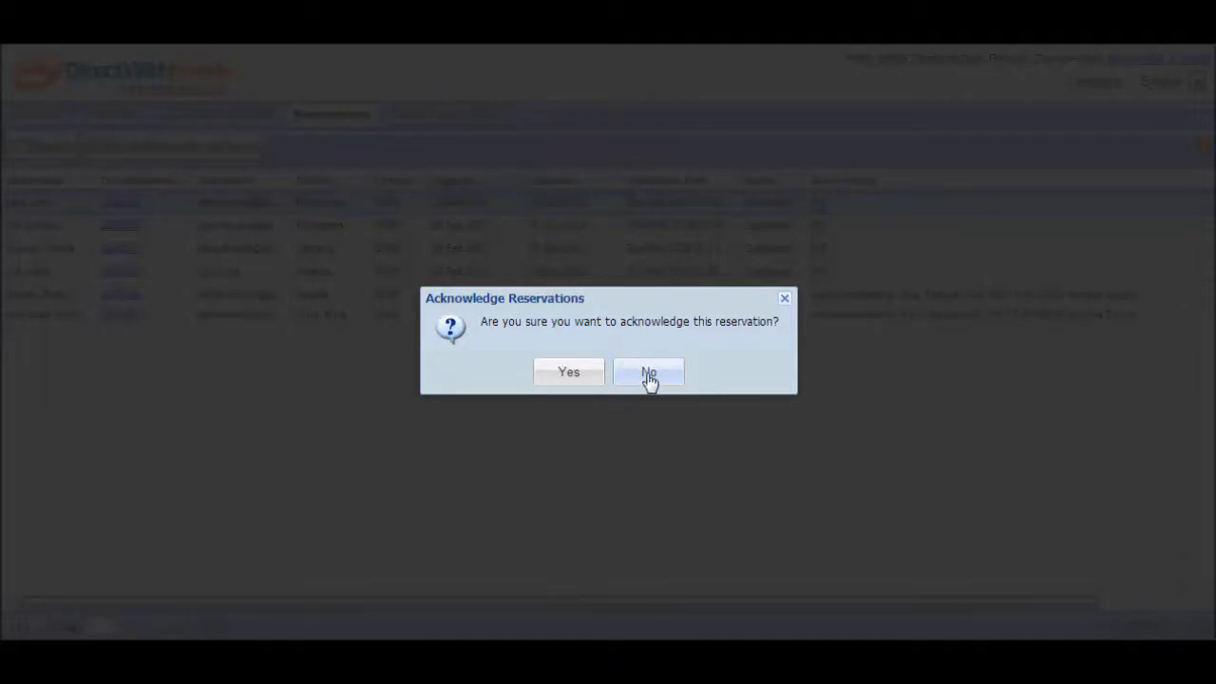
{"action": "left_click", "coordinate": [648, 372]}
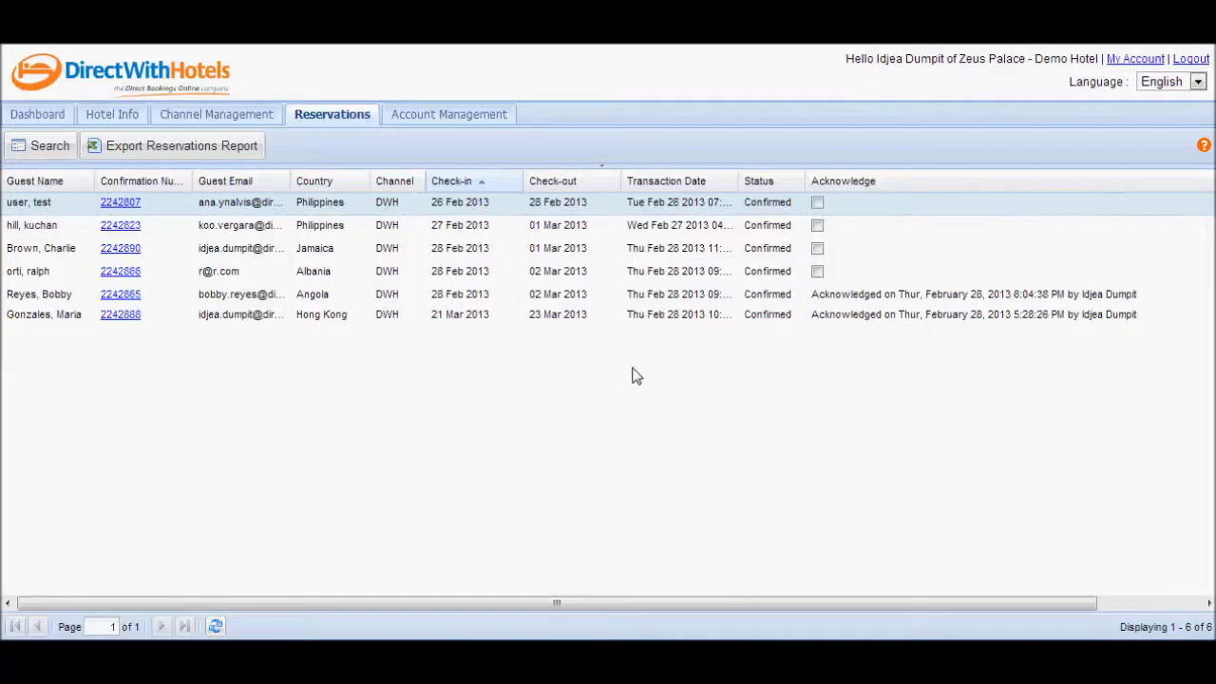
{"action": "mouse_move", "coordinate": [636, 371]}
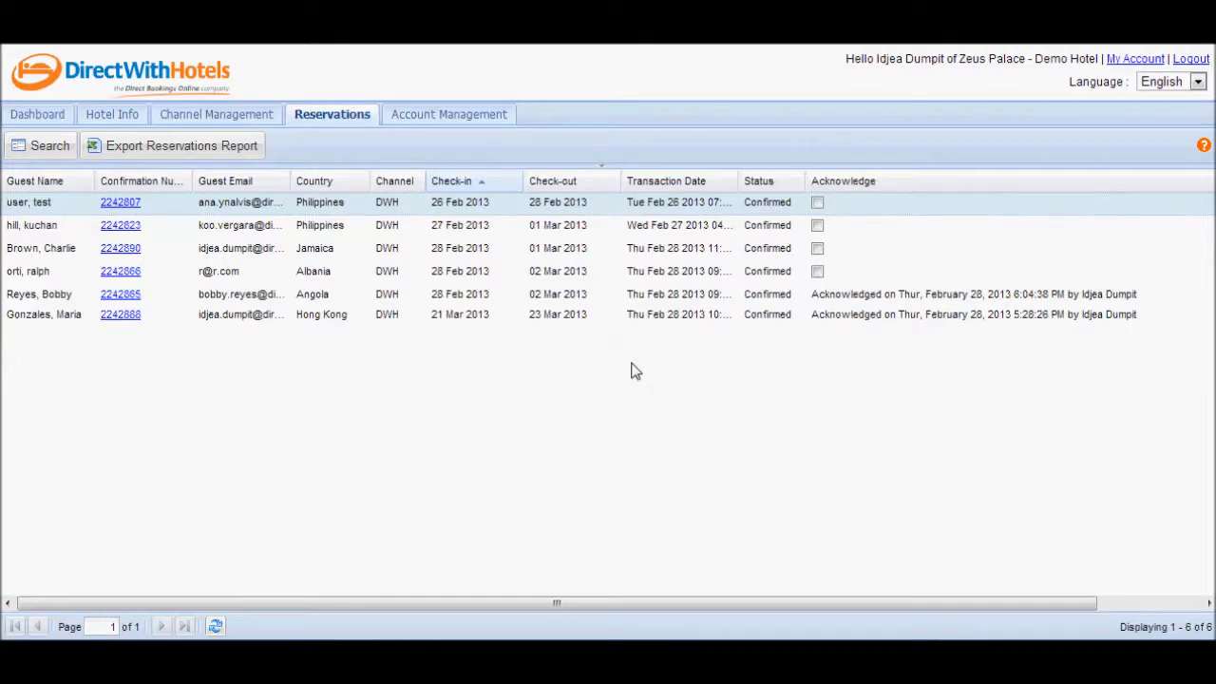
{"action": "mouse_move", "coordinate": [200, 302]}
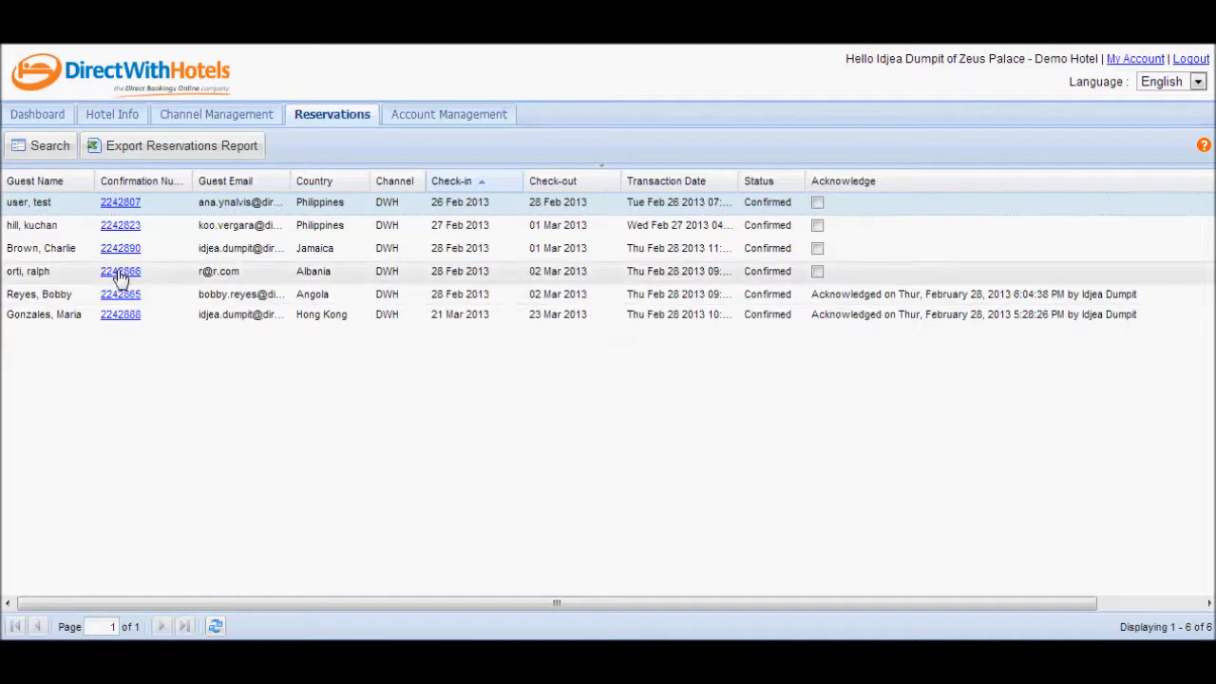
{"action": "left_click", "coordinate": [120, 271]}
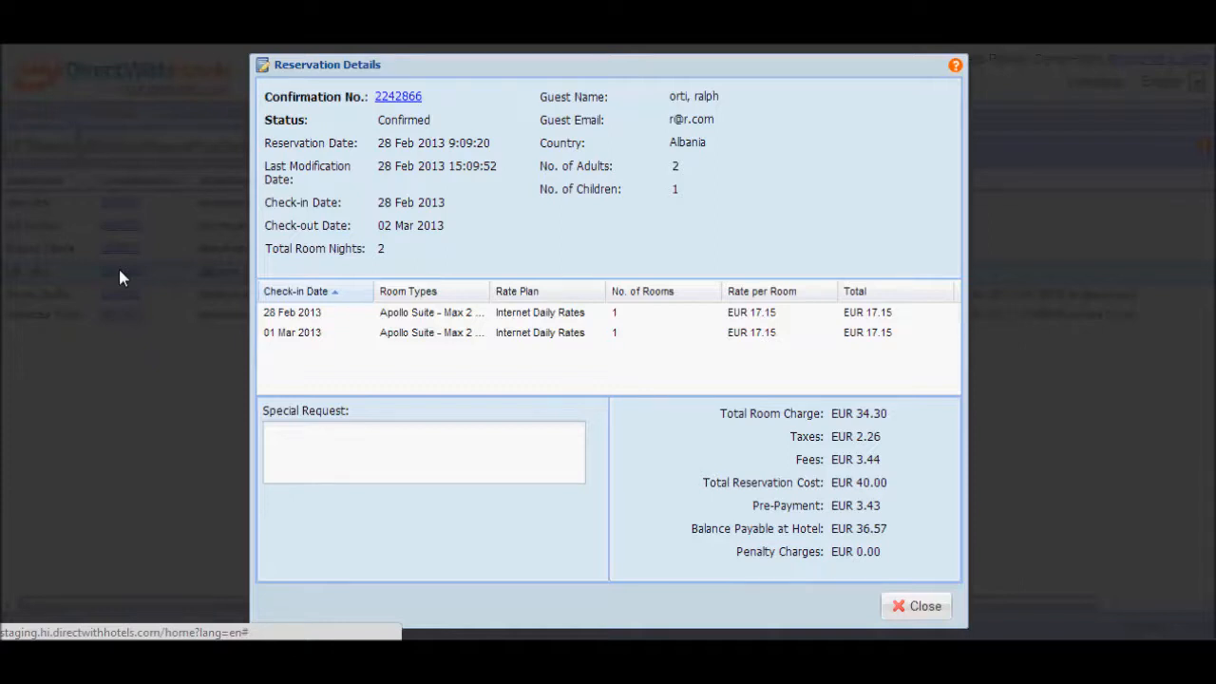
{"action": "mouse_move", "coordinate": [345, 264]}
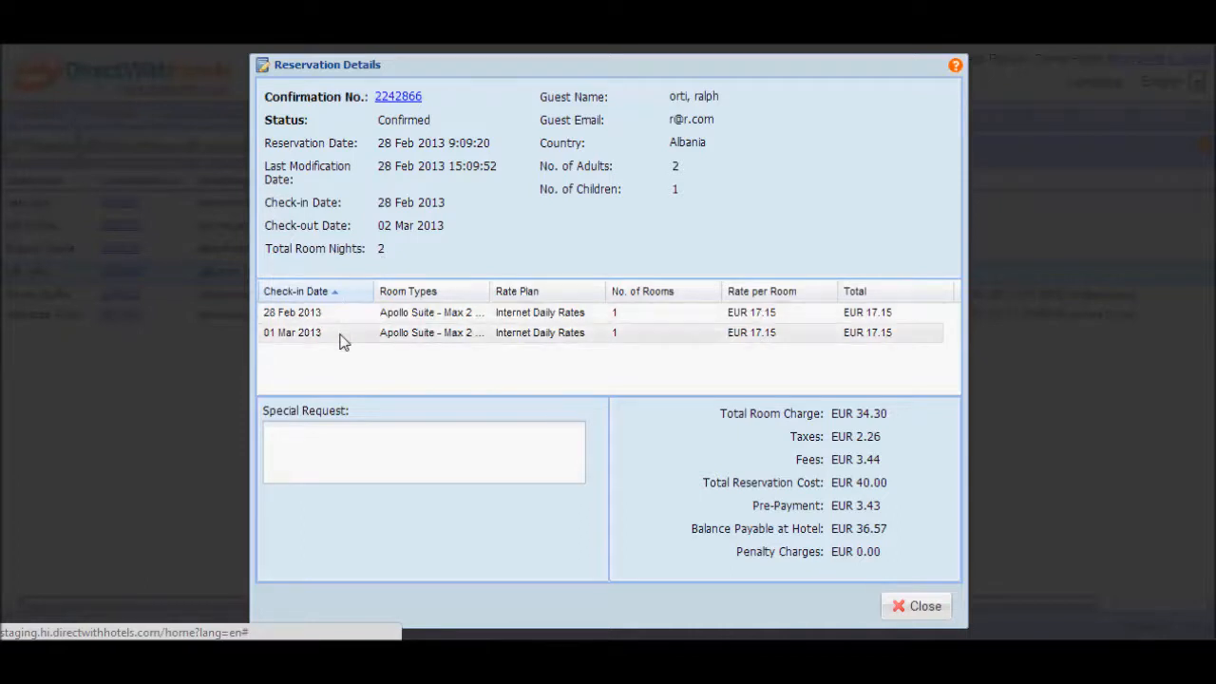
{"action": "mouse_move", "coordinate": [537, 340]}
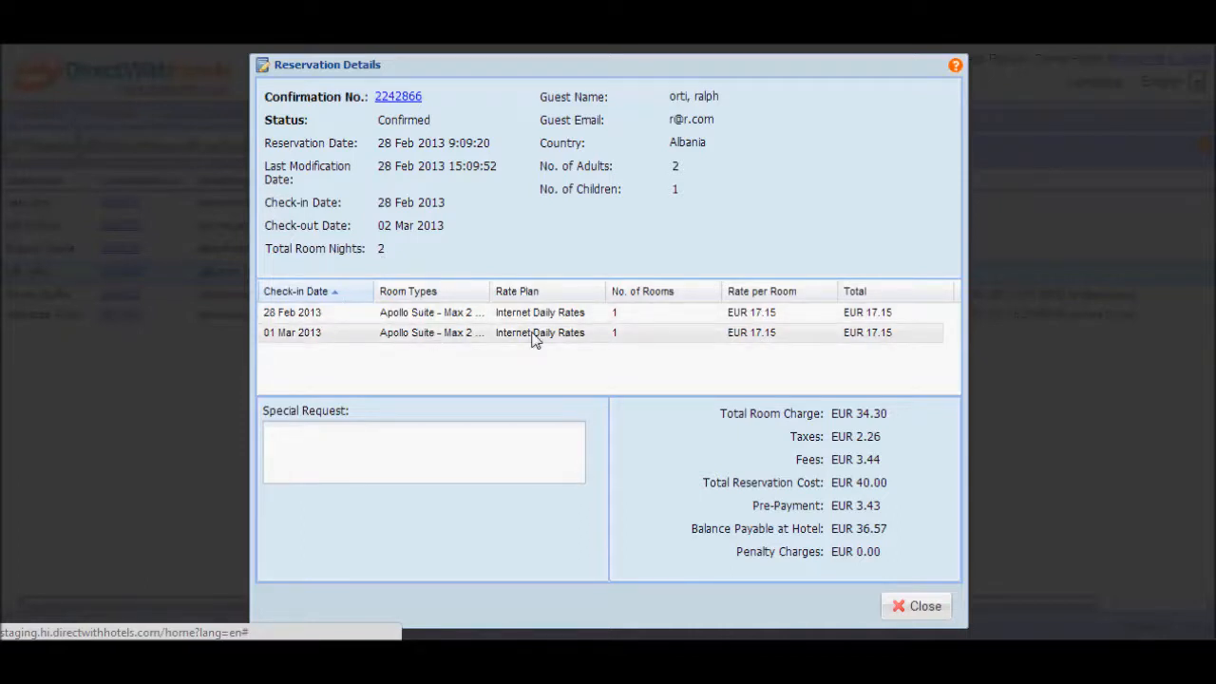
{"action": "mouse_move", "coordinate": [793, 344]}
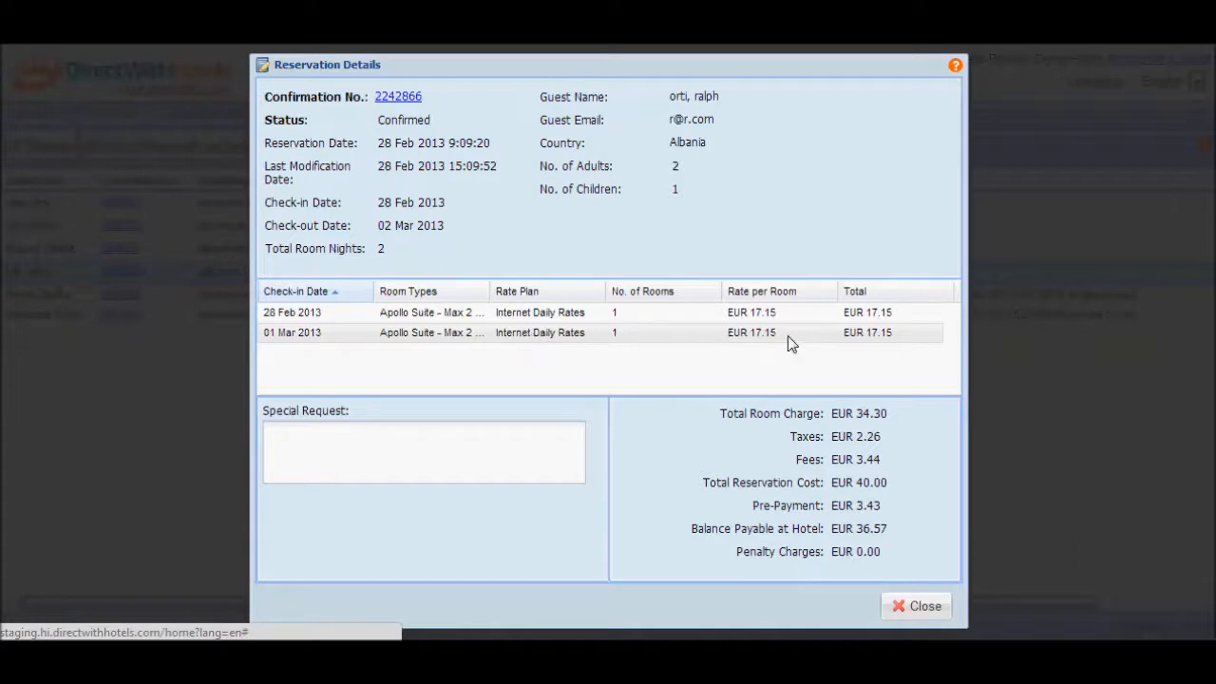
{"action": "mouse_move", "coordinate": [874, 340]}
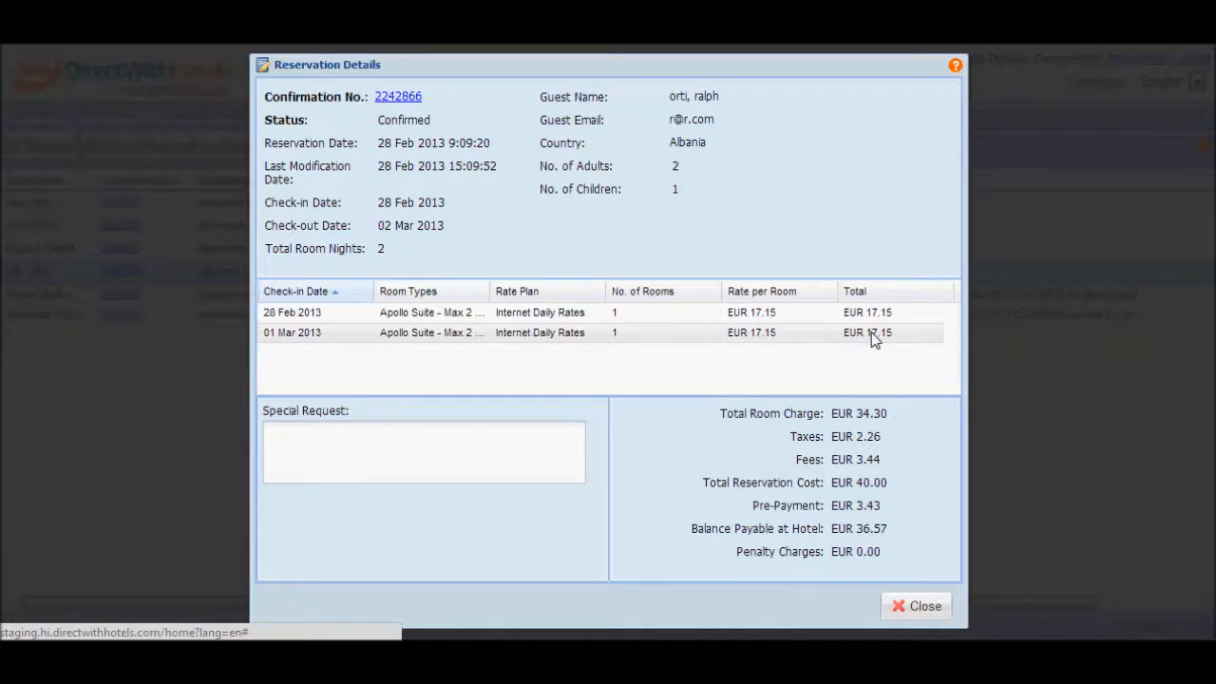
{"action": "mouse_move", "coordinate": [473, 447]}
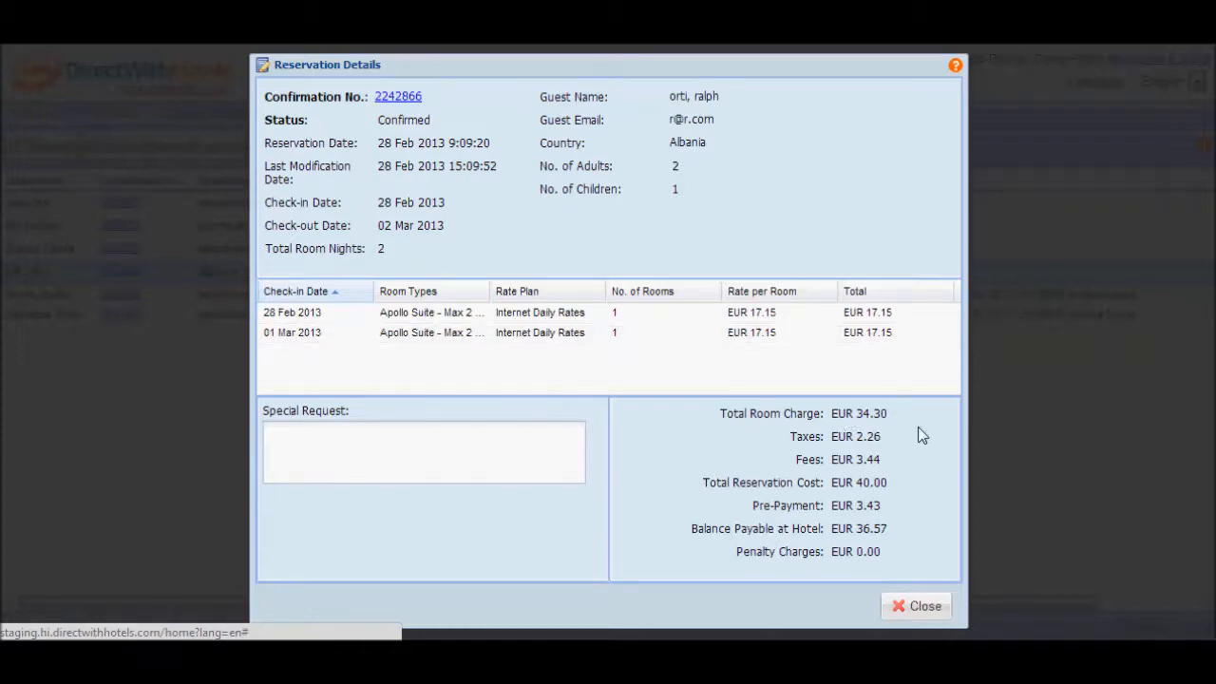
{"action": "mouse_move", "coordinate": [768, 381]}
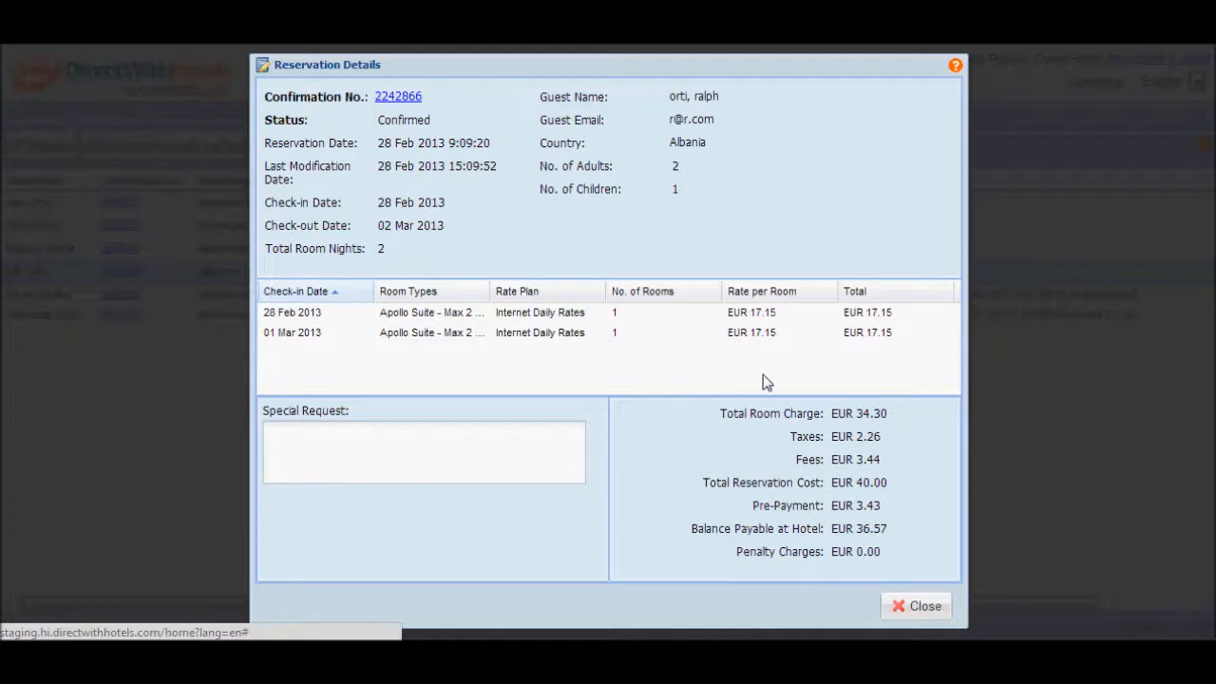
{"action": "mouse_move", "coordinate": [809, 385]}
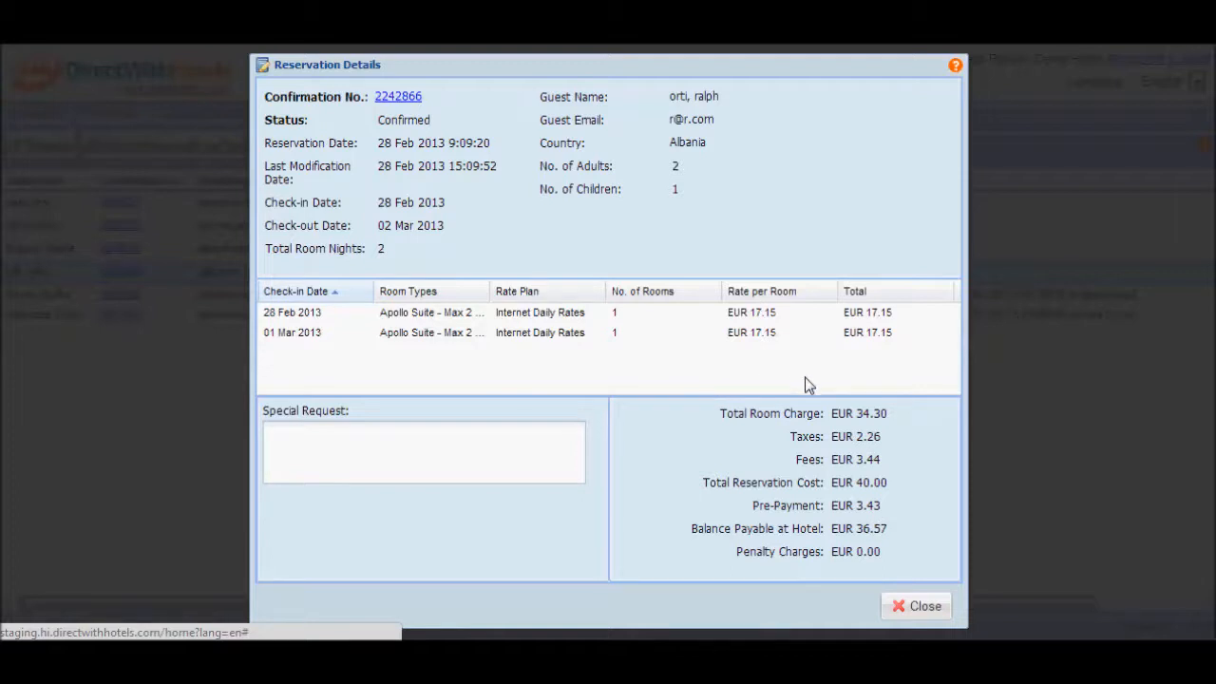
{"action": "mouse_move", "coordinate": [915, 605]}
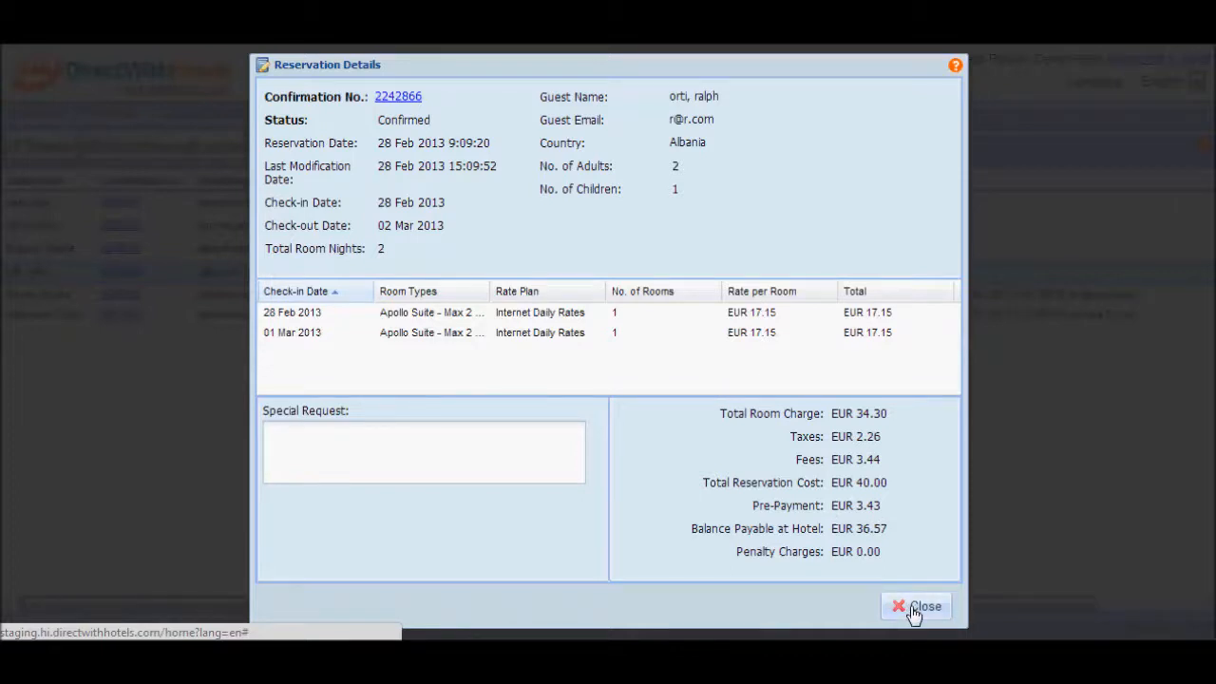
{"action": "left_click", "coordinate": [914, 606]}
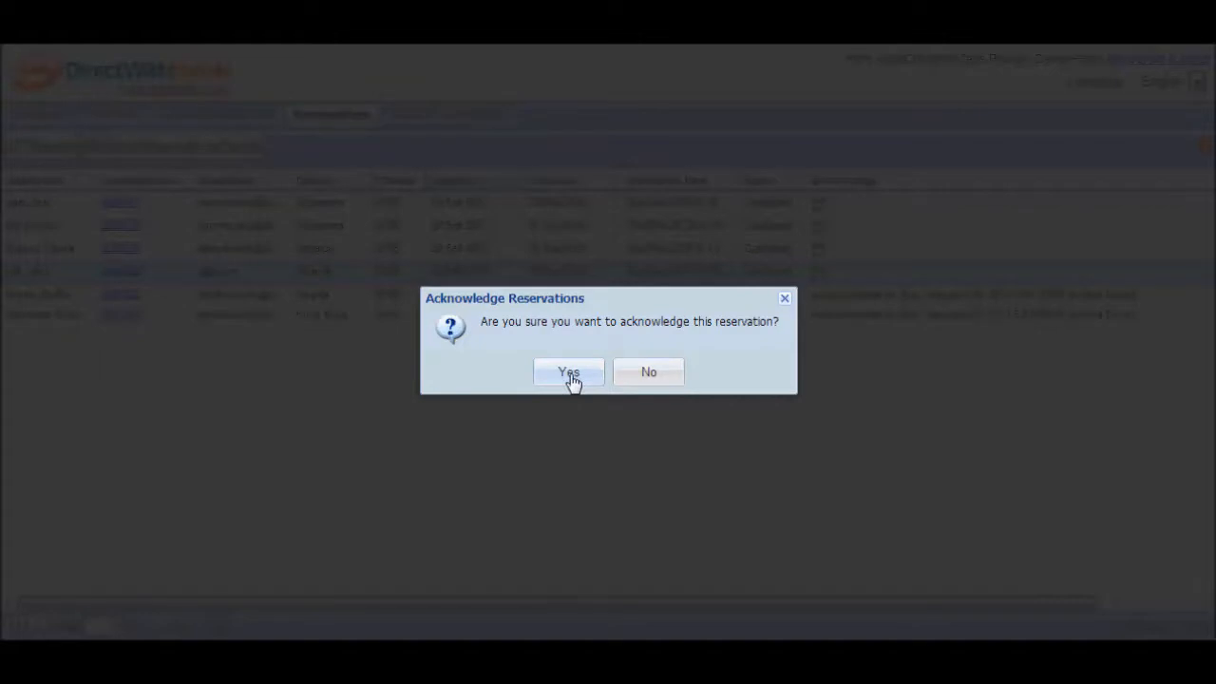
{"action": "mouse_move", "coordinate": [648, 372]}
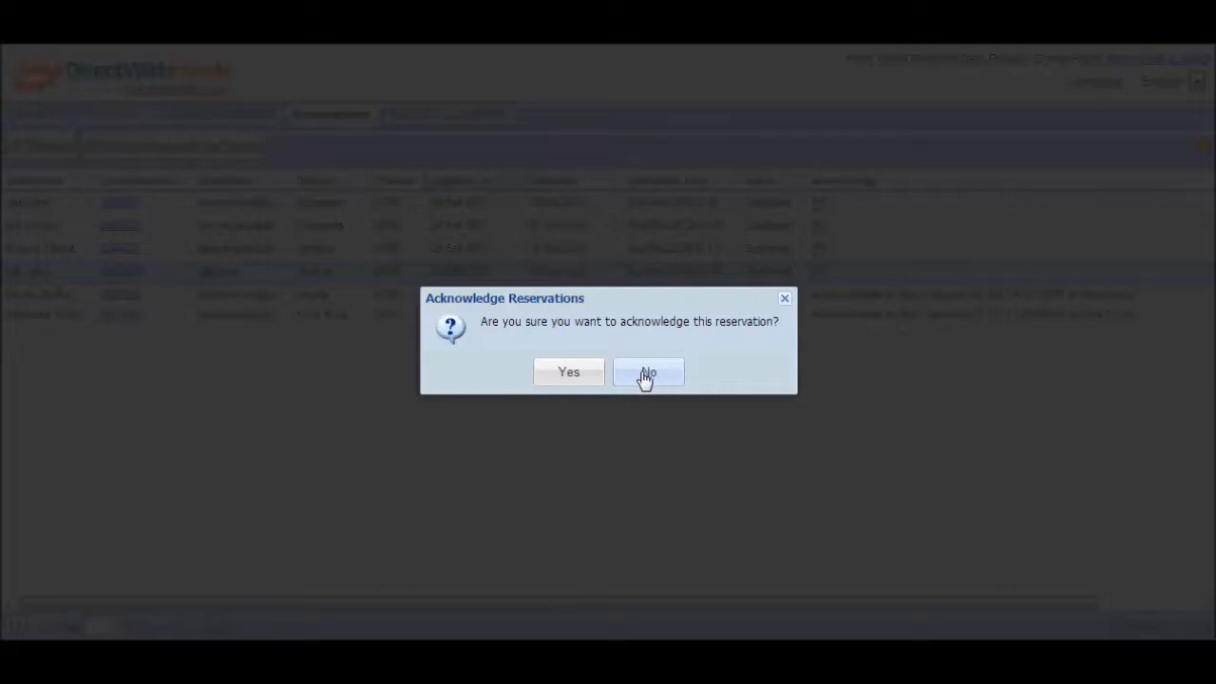
Confirm acknowledging reservation 2242866 in the Acknowledge Reservations dialog
{"action": "left_click", "coordinate": [568, 372]}
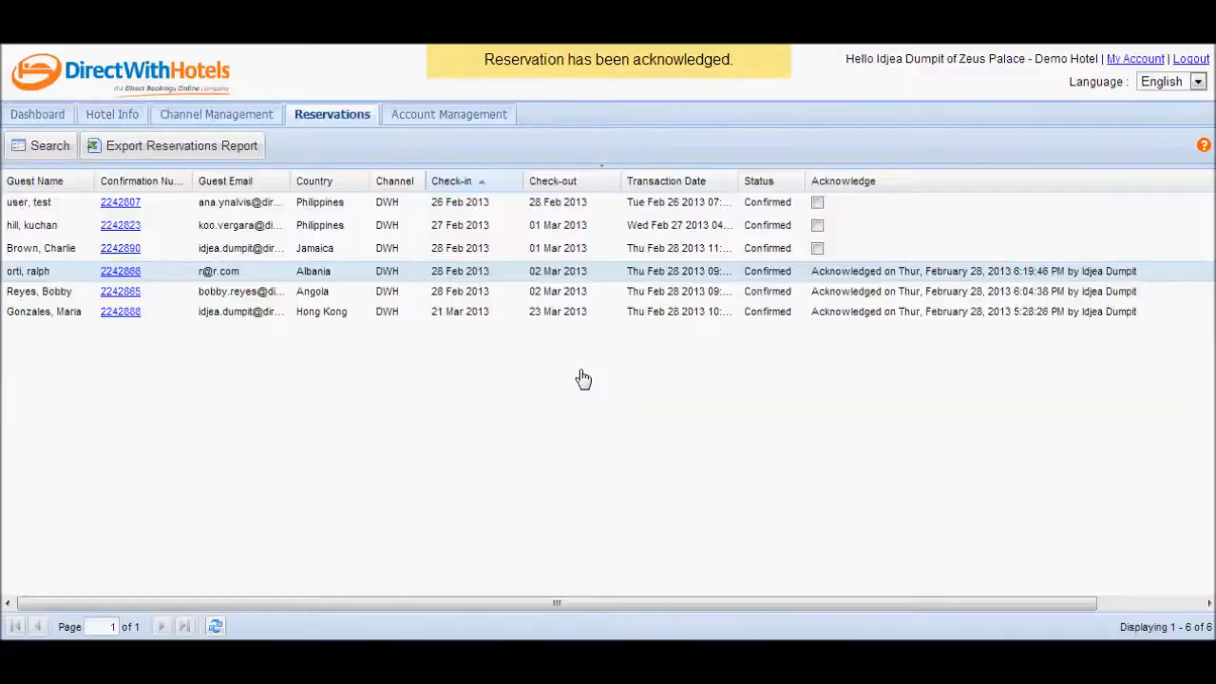
{"action": "mouse_move", "coordinate": [605, 410]}
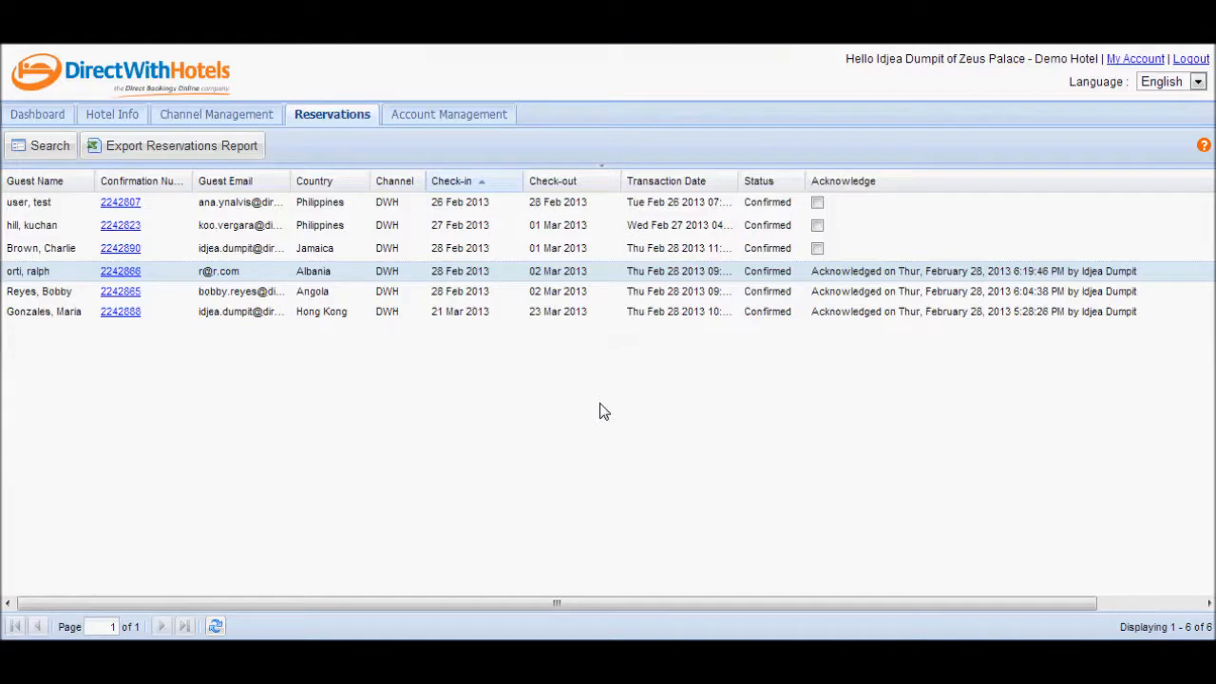
{"action": "mouse_move", "coordinate": [788, 315]}
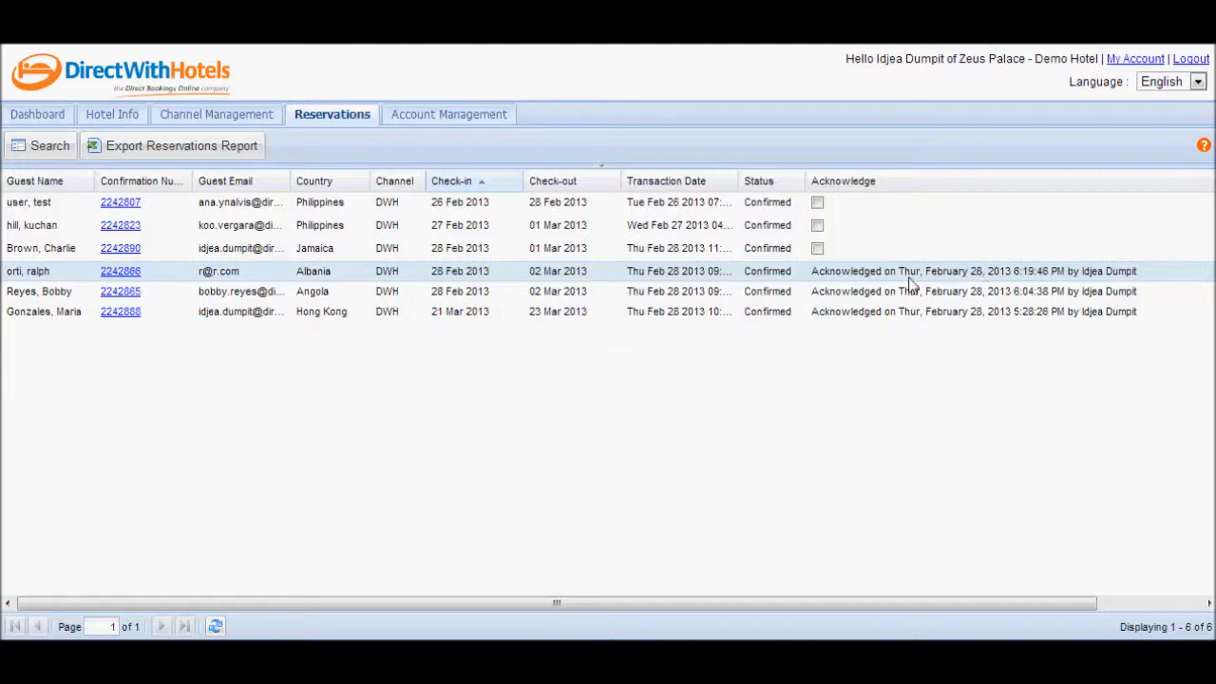
{"action": "mouse_move", "coordinate": [1040, 285]}
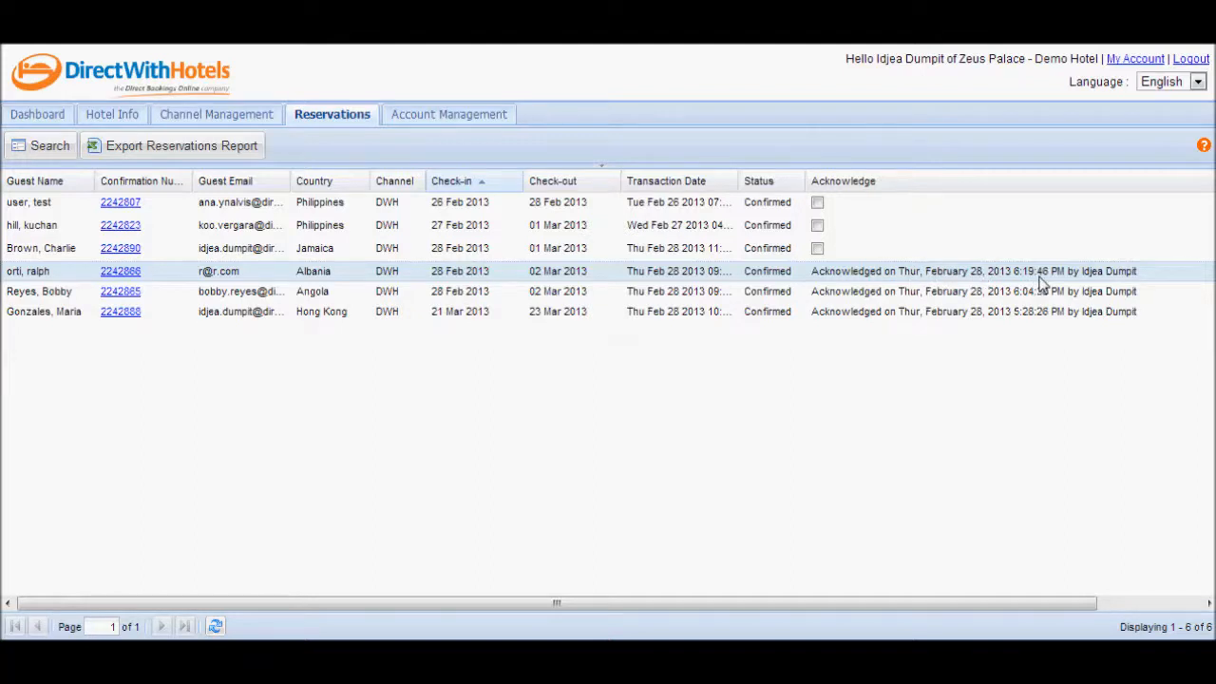
{"action": "mouse_move", "coordinate": [1097, 283]}
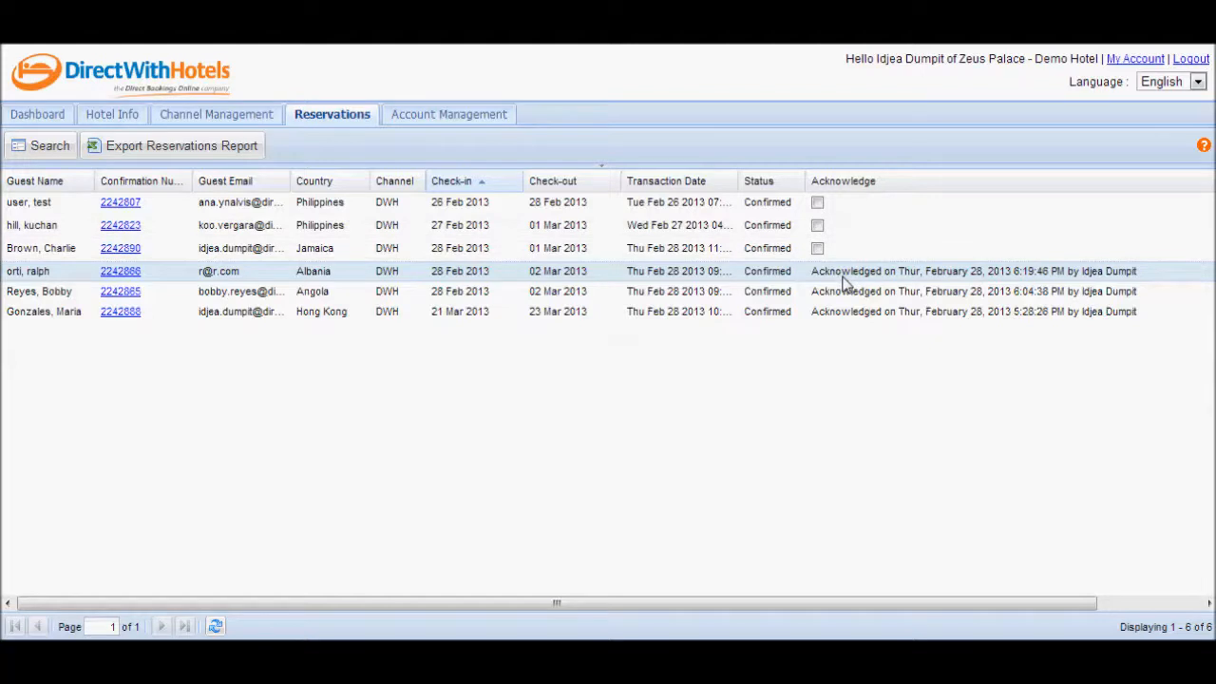
{"action": "mouse_move", "coordinate": [838, 320]}
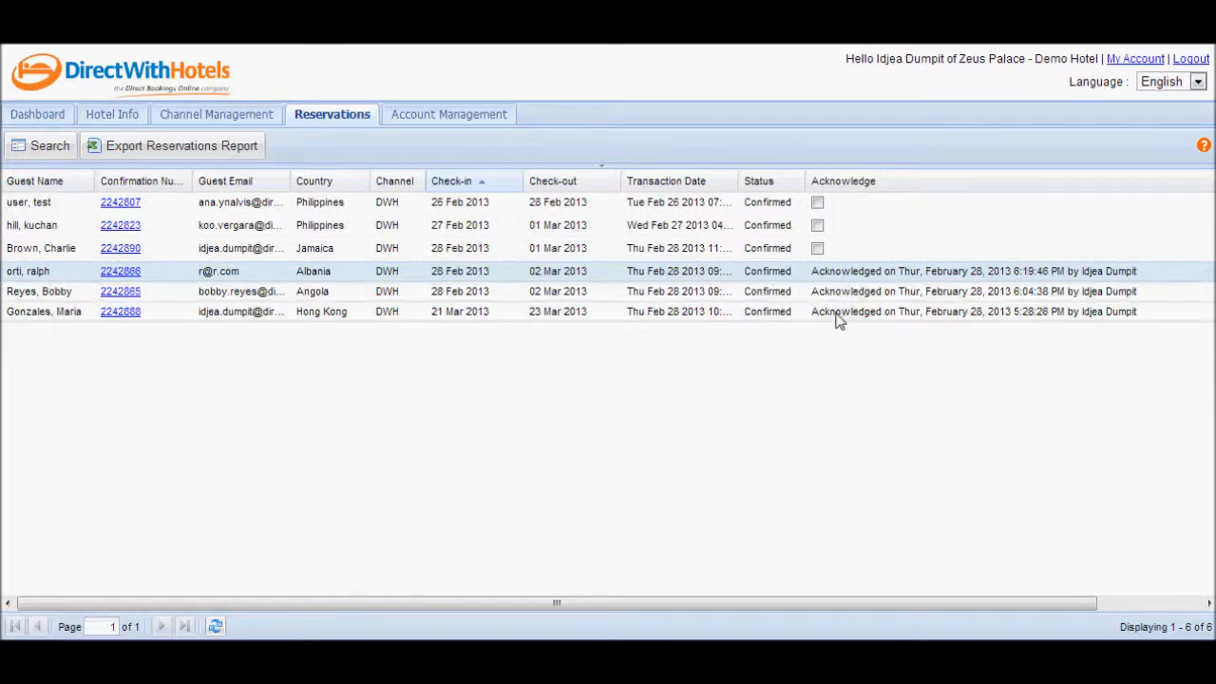
{"action": "mouse_move", "coordinate": [844, 339]}
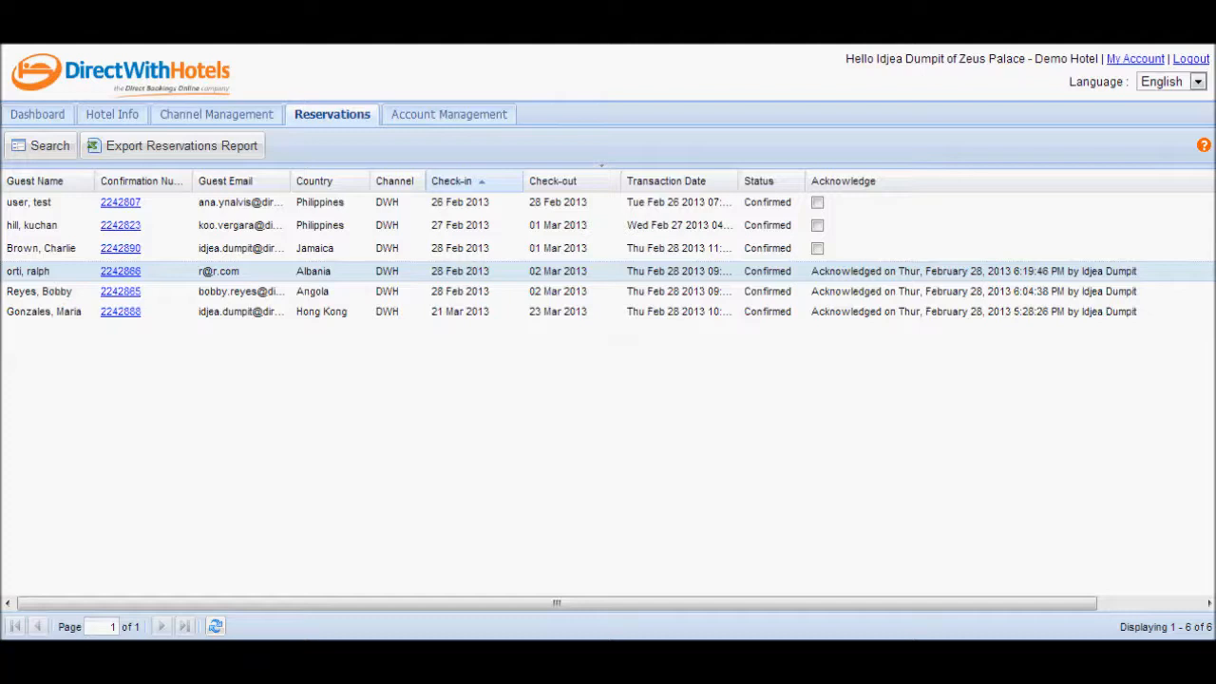
{"action": "mouse_move", "coordinate": [1177, 151]}
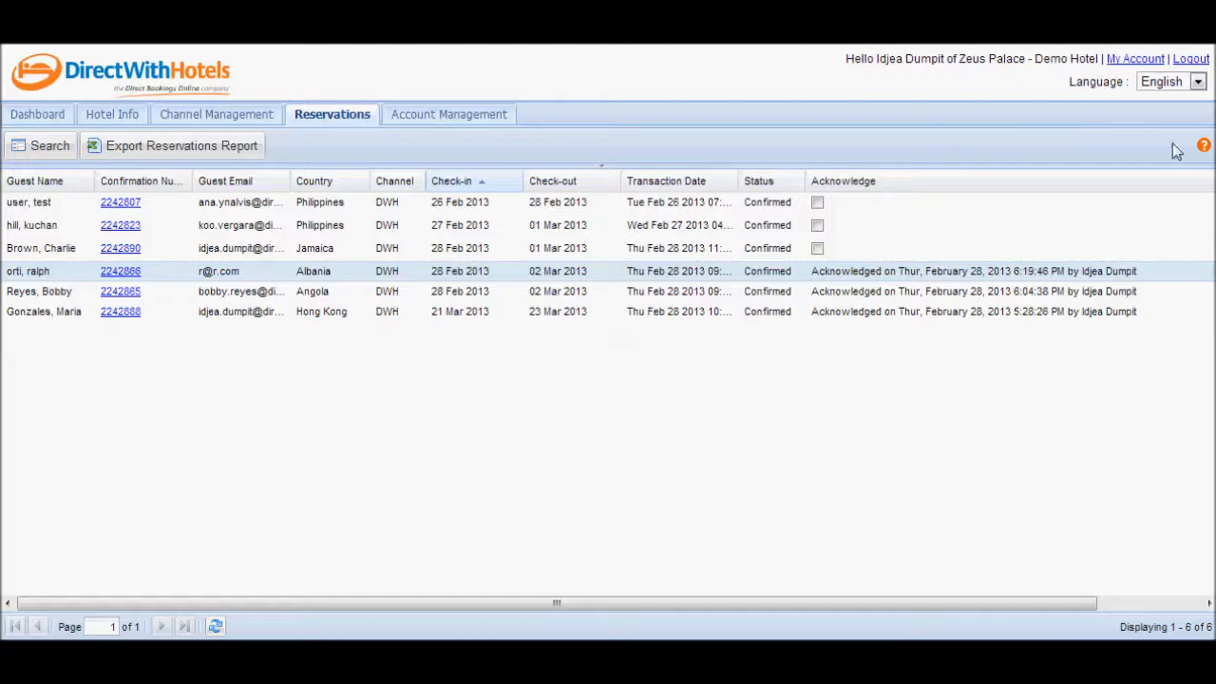
{"action": "left_click", "coordinate": [1203, 144]}
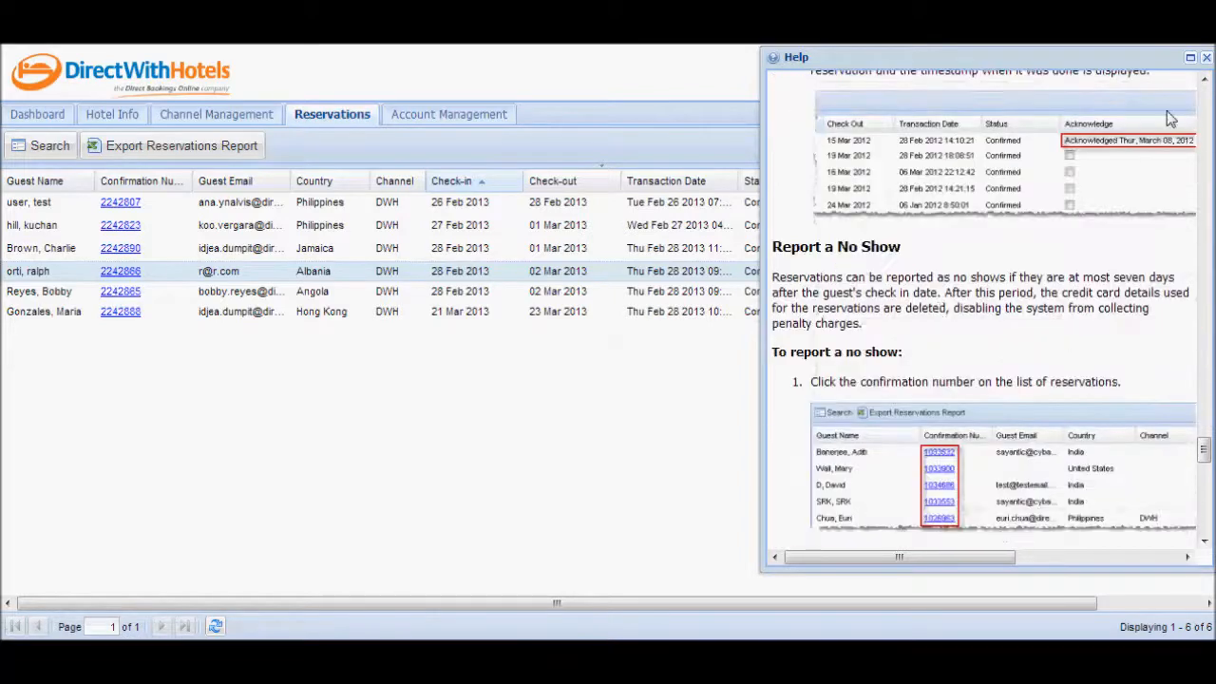
{"action": "left_click", "coordinate": [1205, 57]}
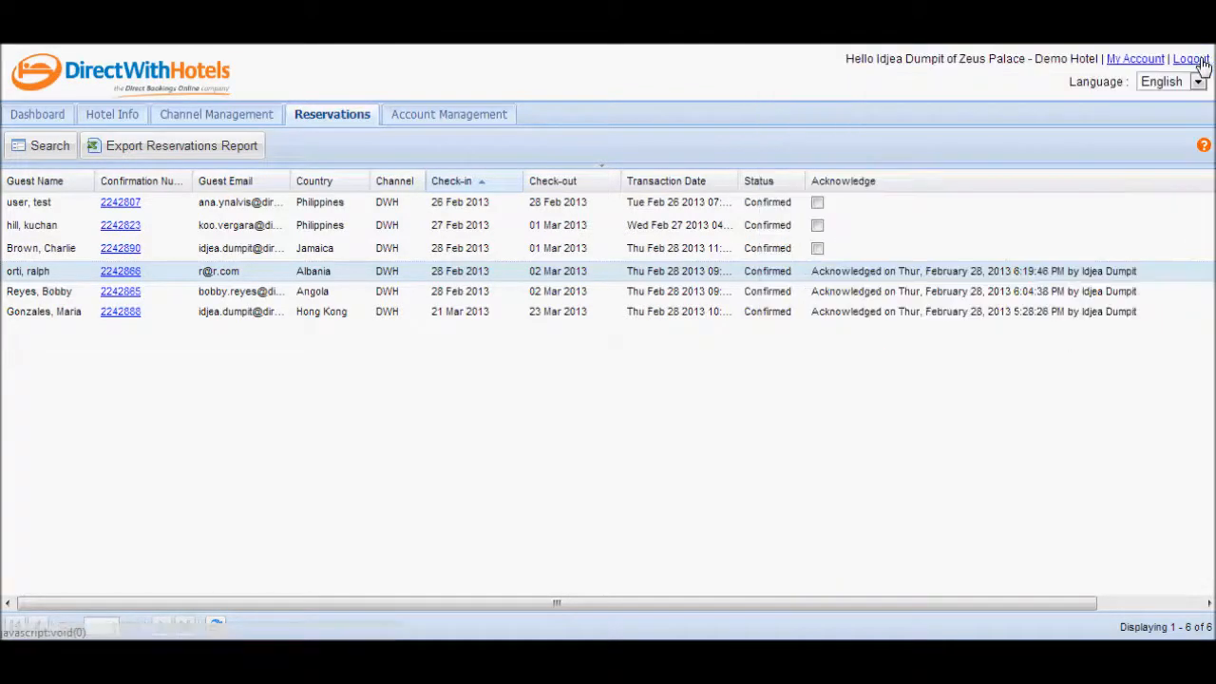
Open Account Management Help on the Reservations topic and scroll to the acknowledgement instructions
{"action": "left_click", "coordinate": [445, 114]}
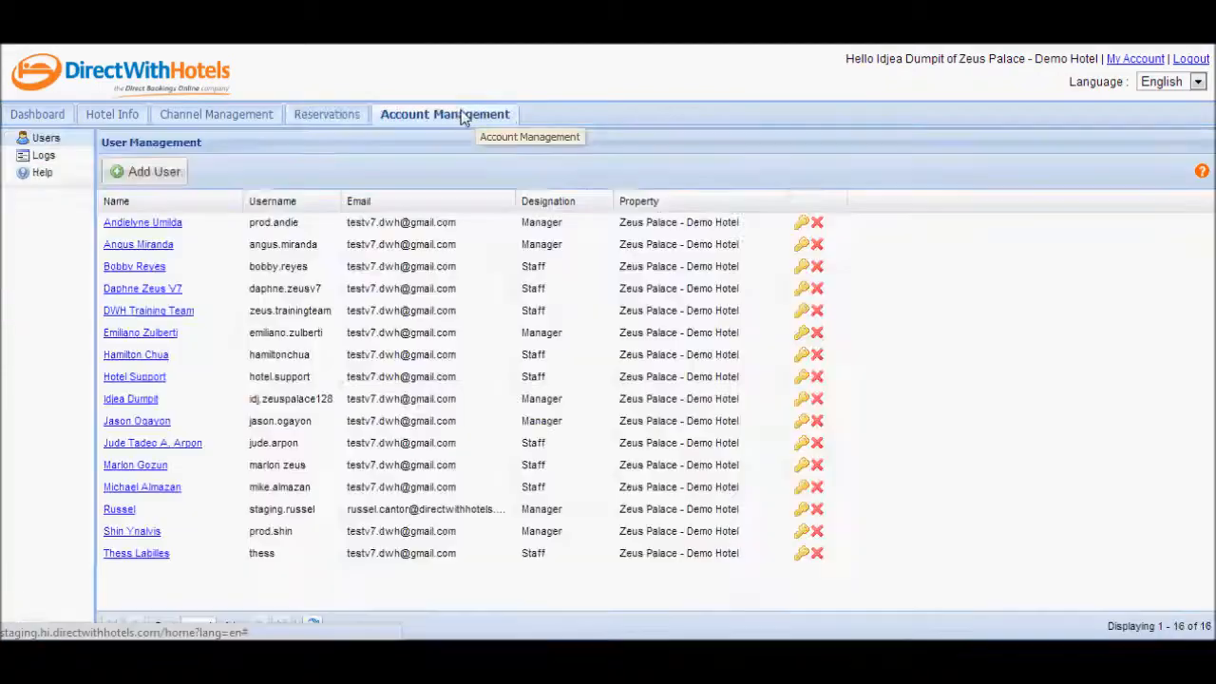
{"action": "left_click", "coordinate": [41, 172]}
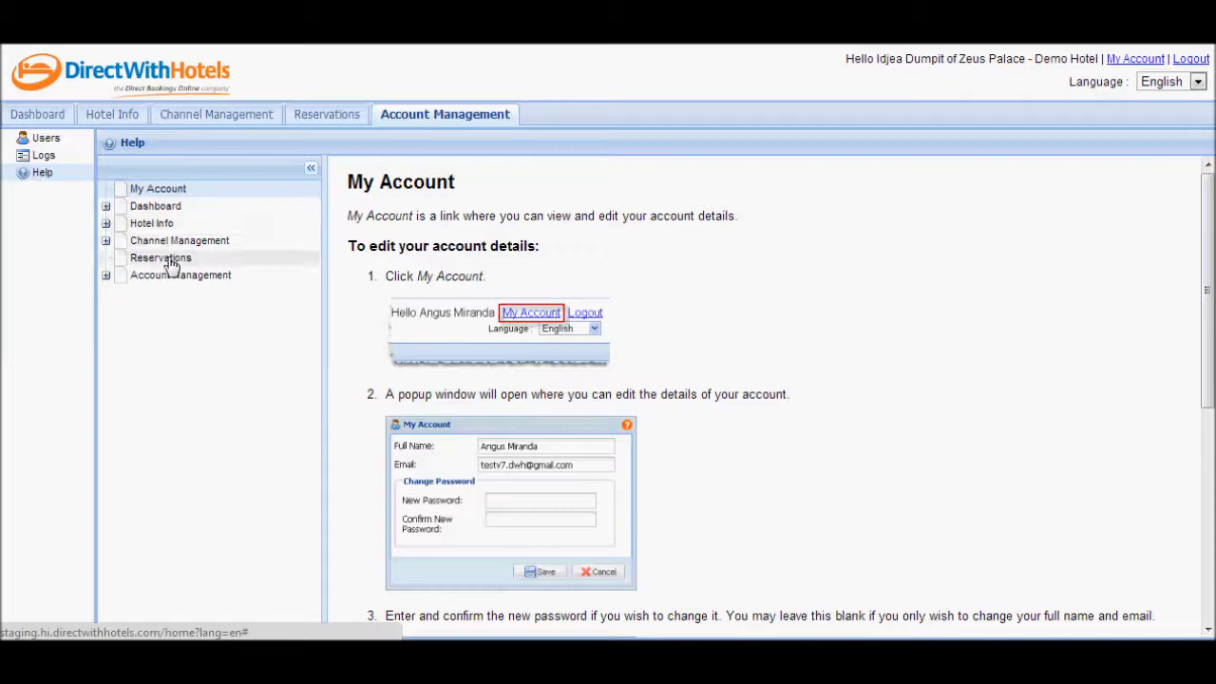
{"action": "left_click", "coordinate": [160, 257]}
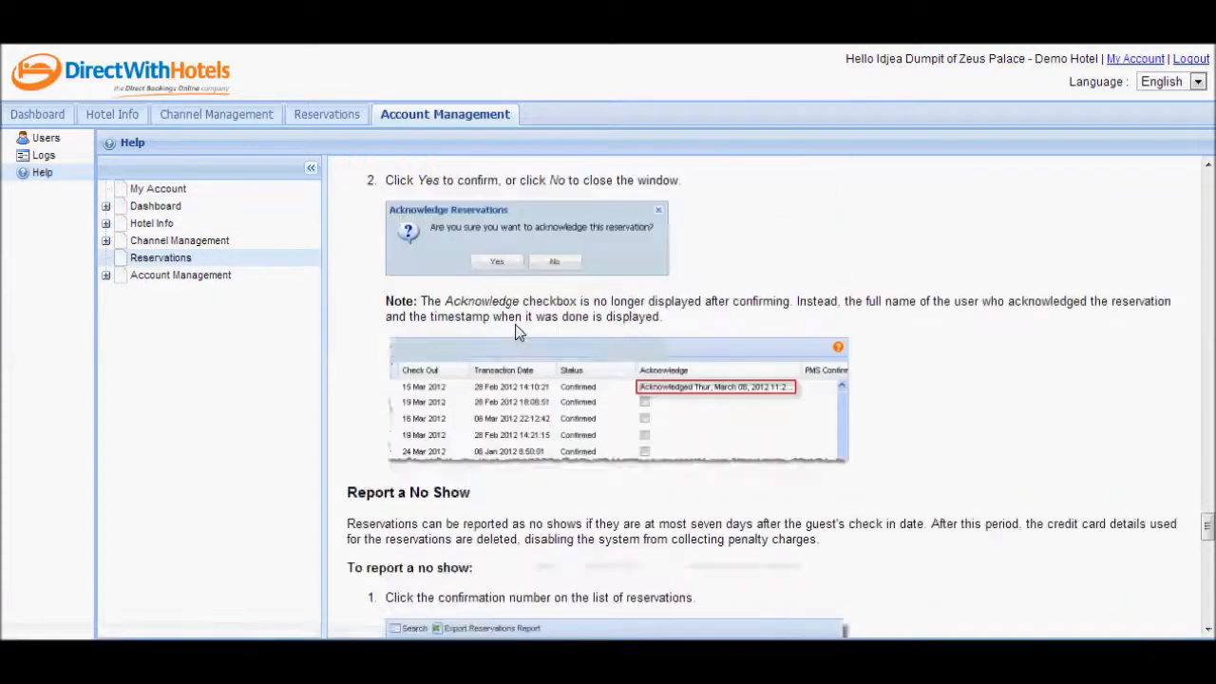
{"action": "scroll", "scroll_direction": "down", "scroll_amount": 3}
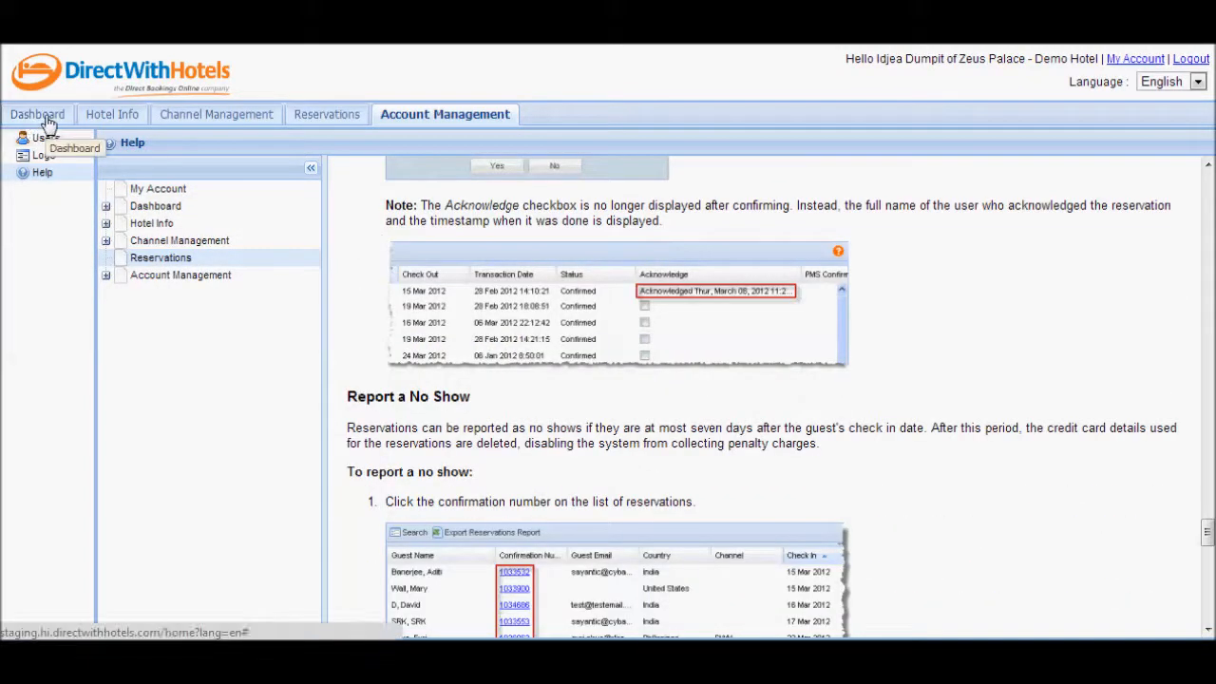
Open the Contact DirectWithHotels form, choose Reservation Concern, and enter remarks 'state your concern'
{"action": "left_click", "coordinate": [37, 114]}
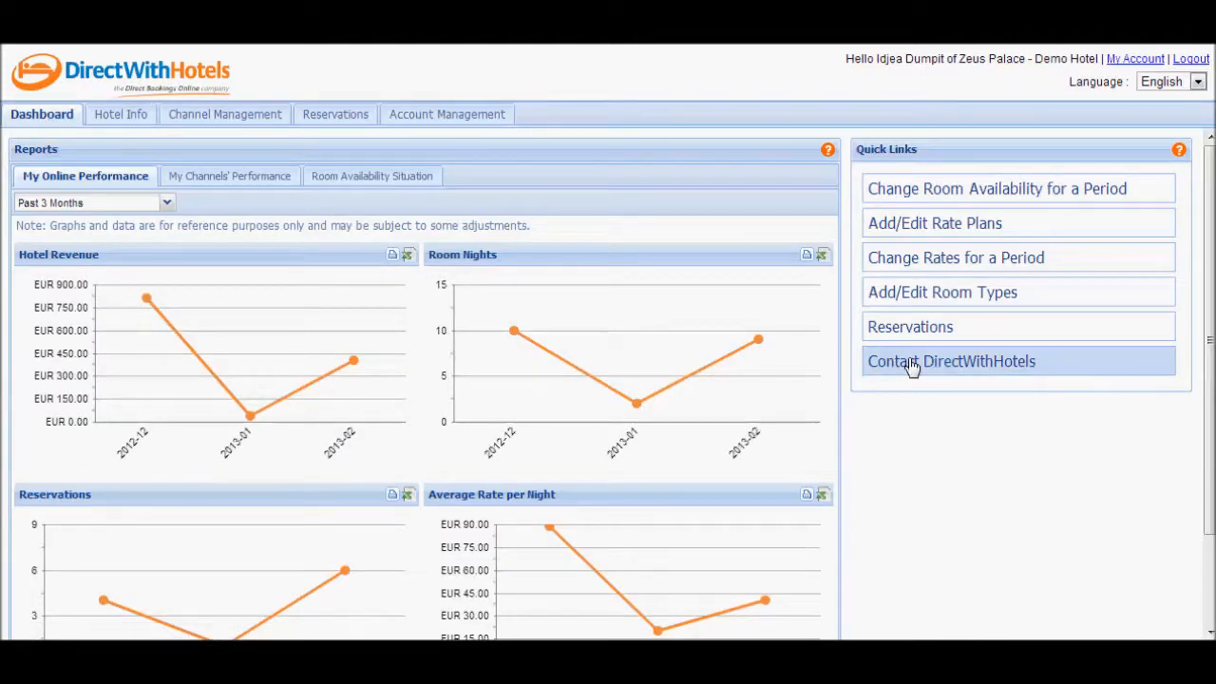
{"action": "left_click", "coordinate": [951, 361]}
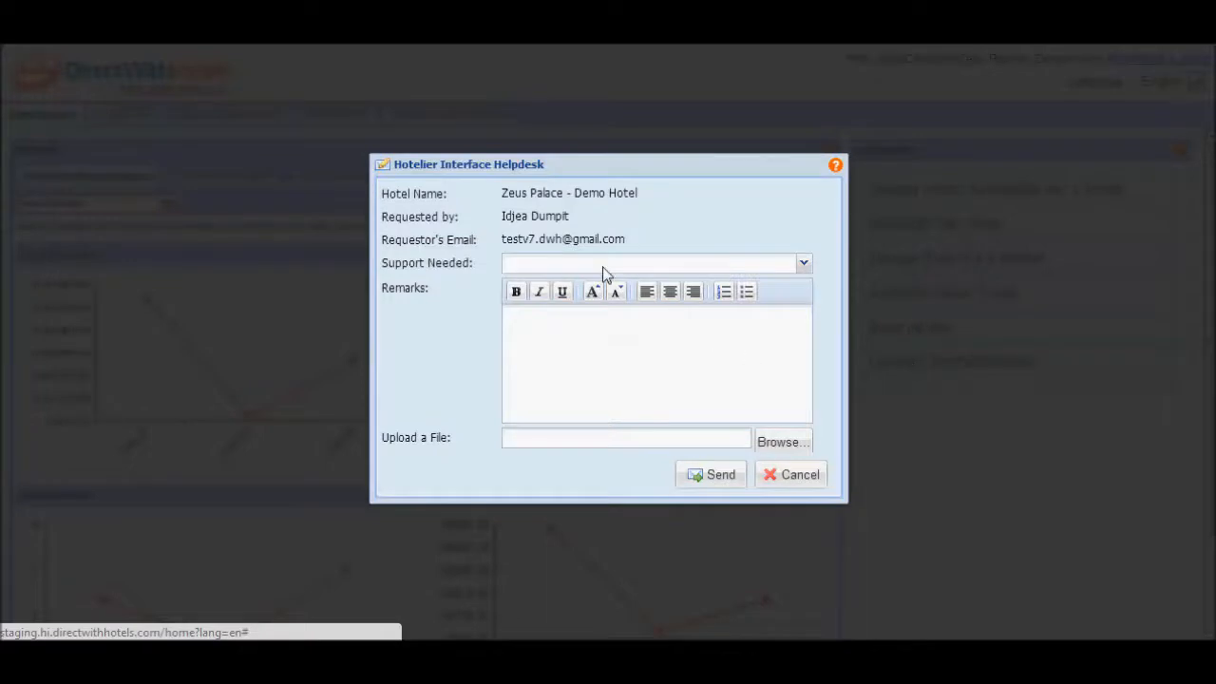
{"action": "left_click", "coordinate": [656, 263]}
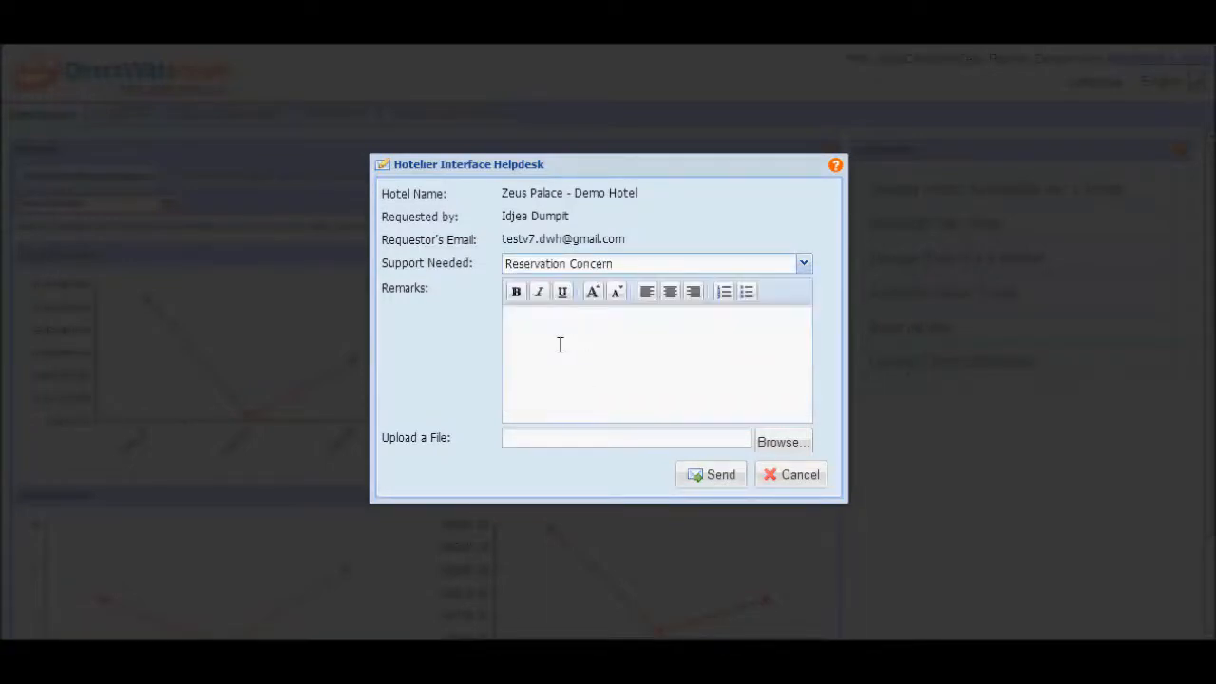
{"action": "type", "text": "state your"}
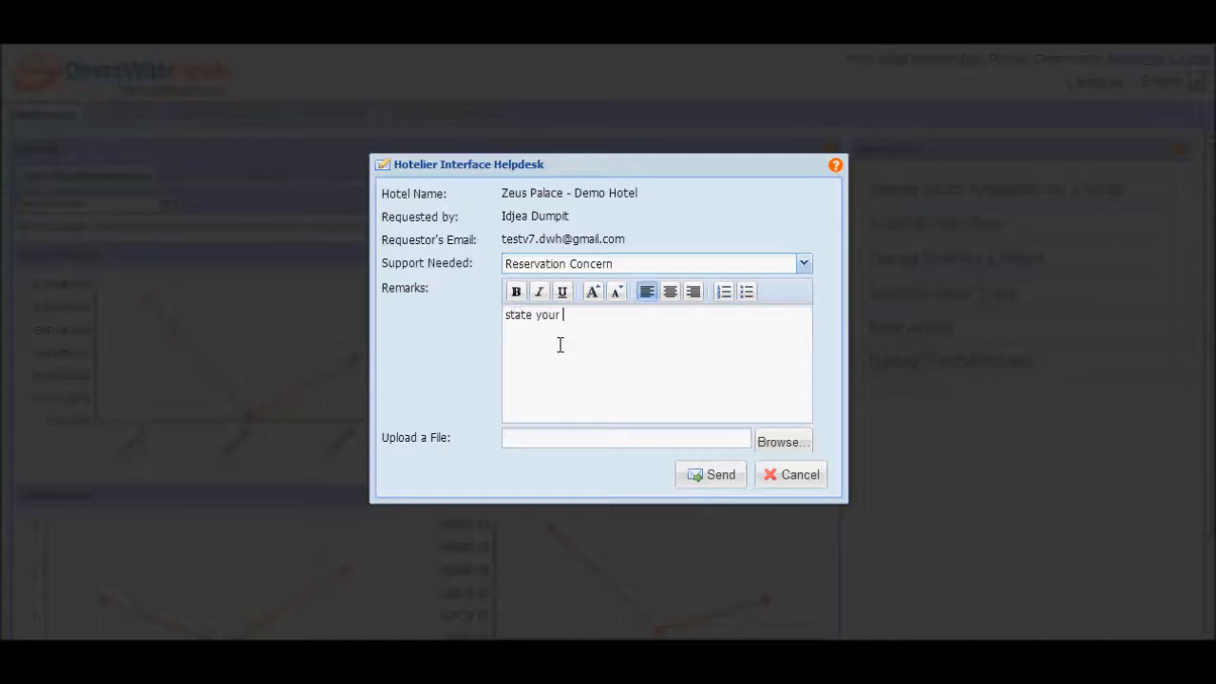
{"action": "type", "text": "concern"}
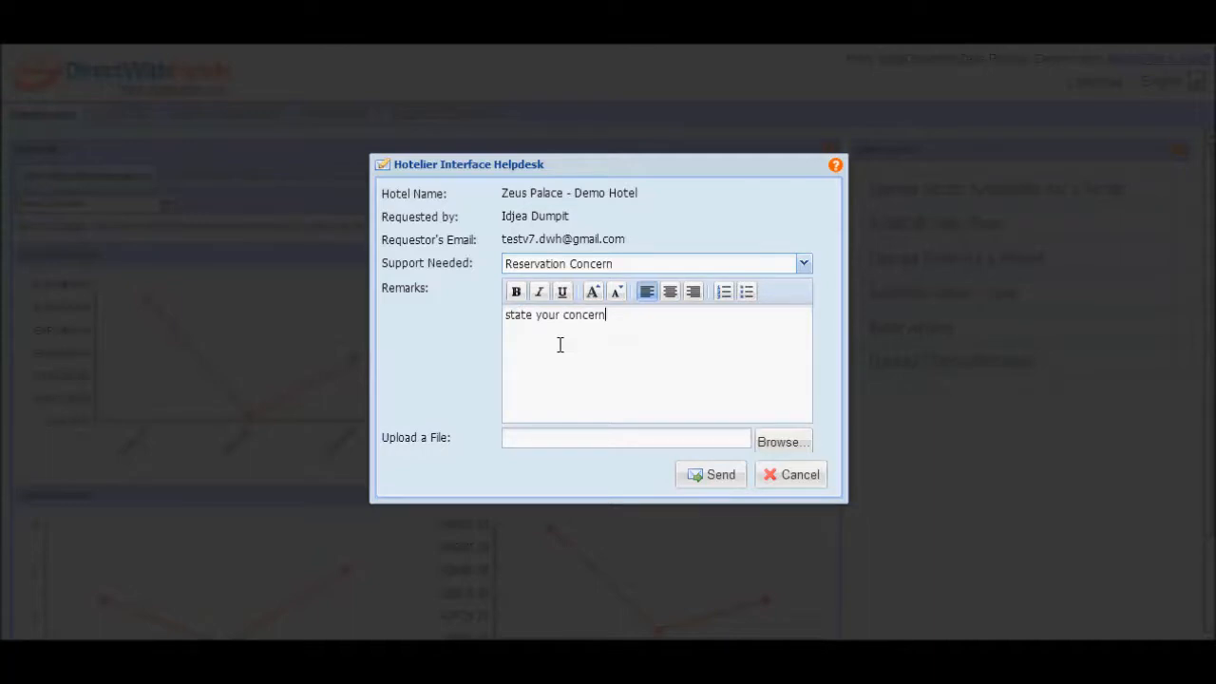